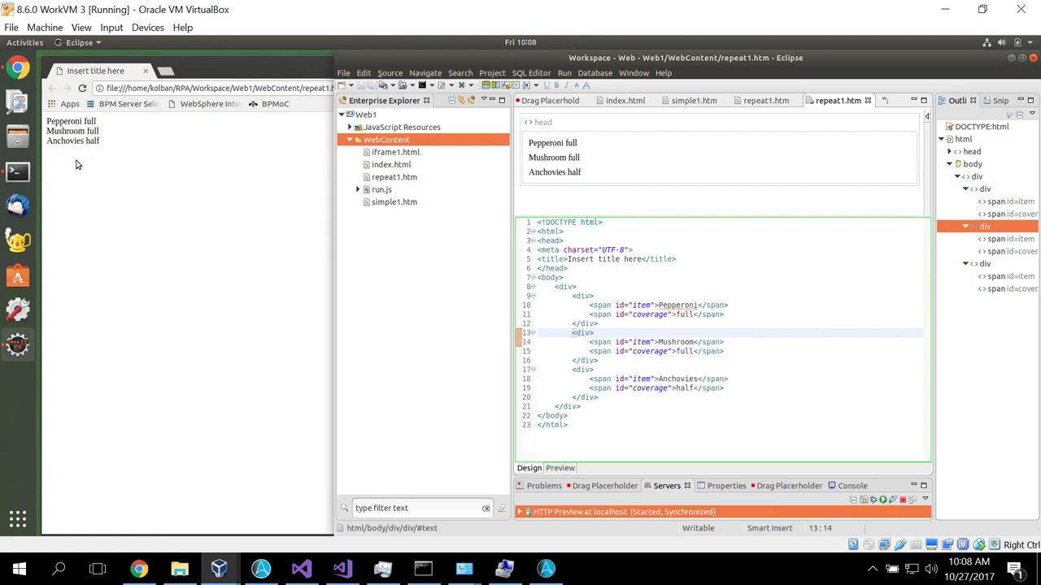
mouse_move(69, 168)
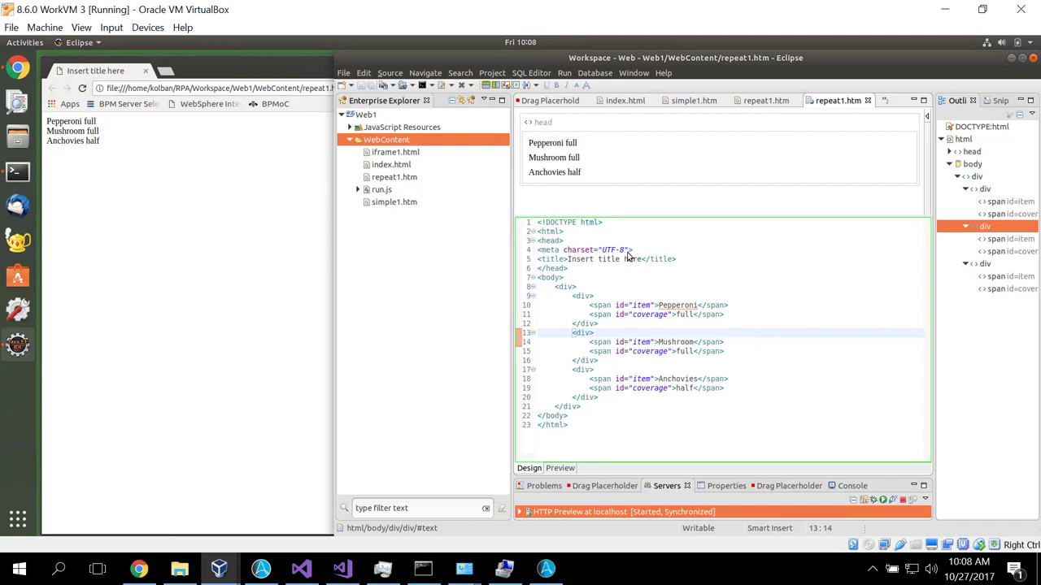
Bring up the Web Recorder settings of the Open Browser step that loads repeat1.htm
click(594, 332)
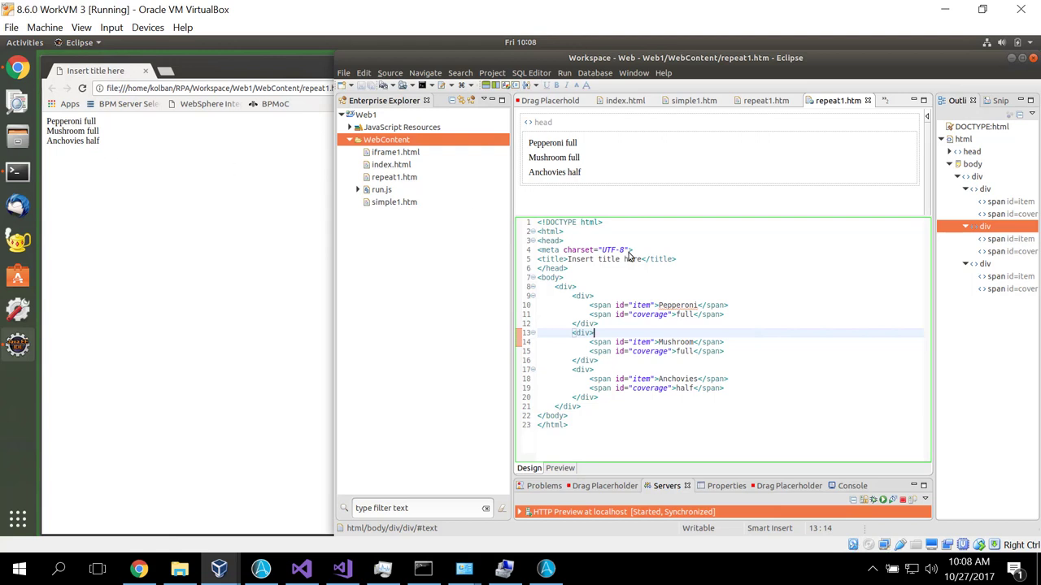
mouse_move(548, 304)
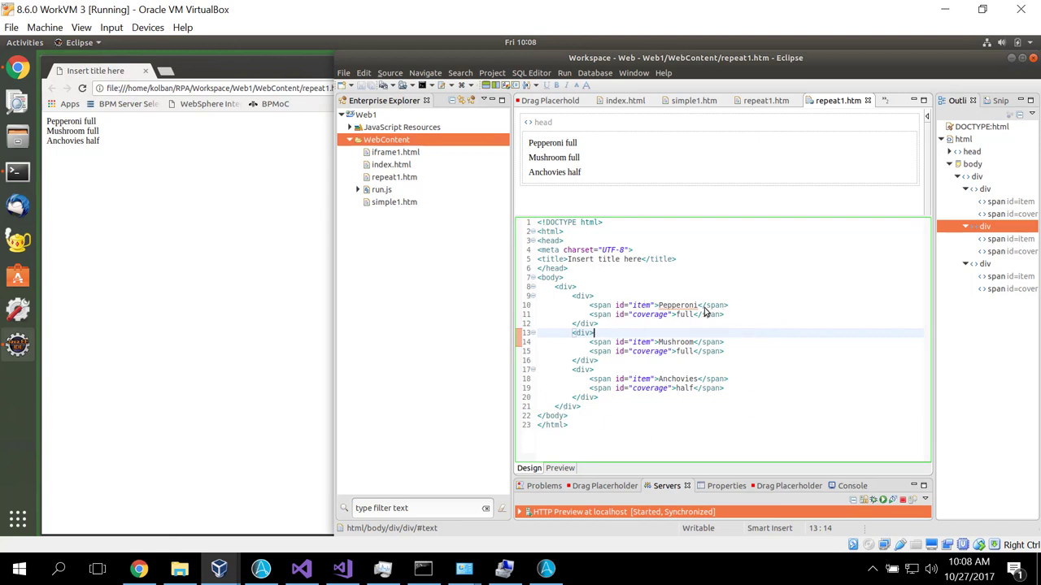
mouse_move(739, 283)
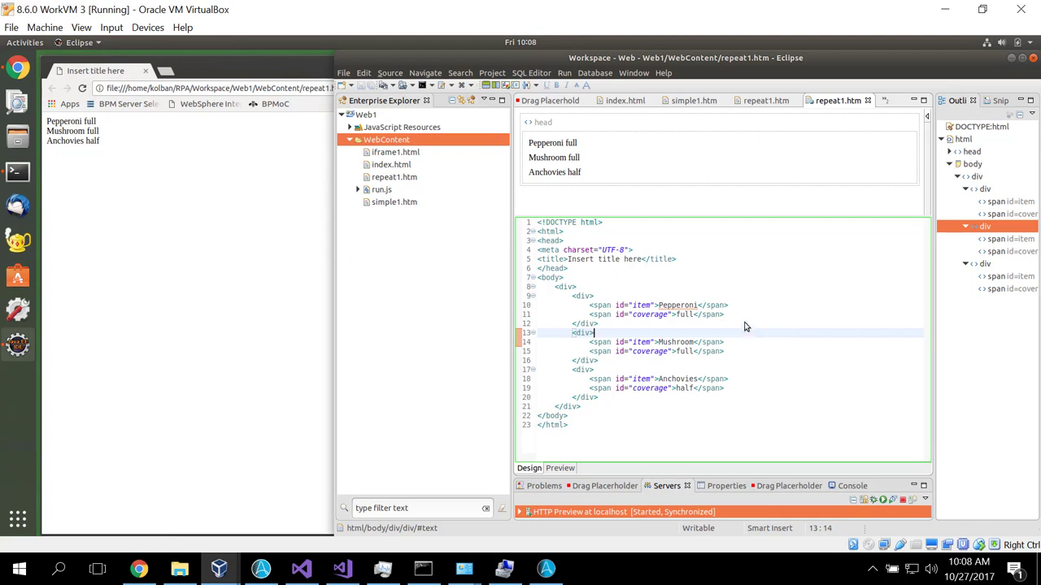
mouse_move(686, 276)
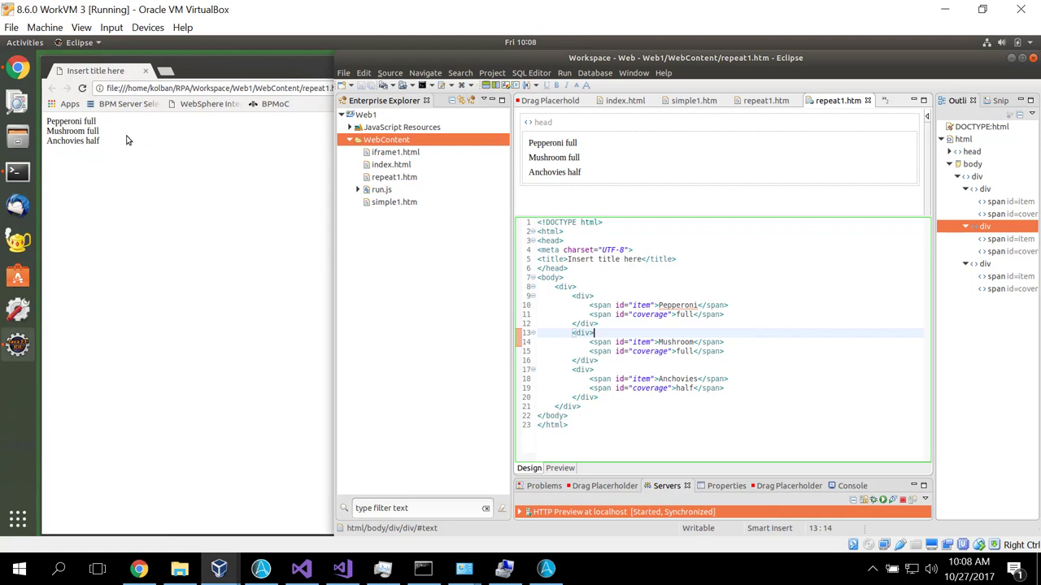
mouse_move(104, 189)
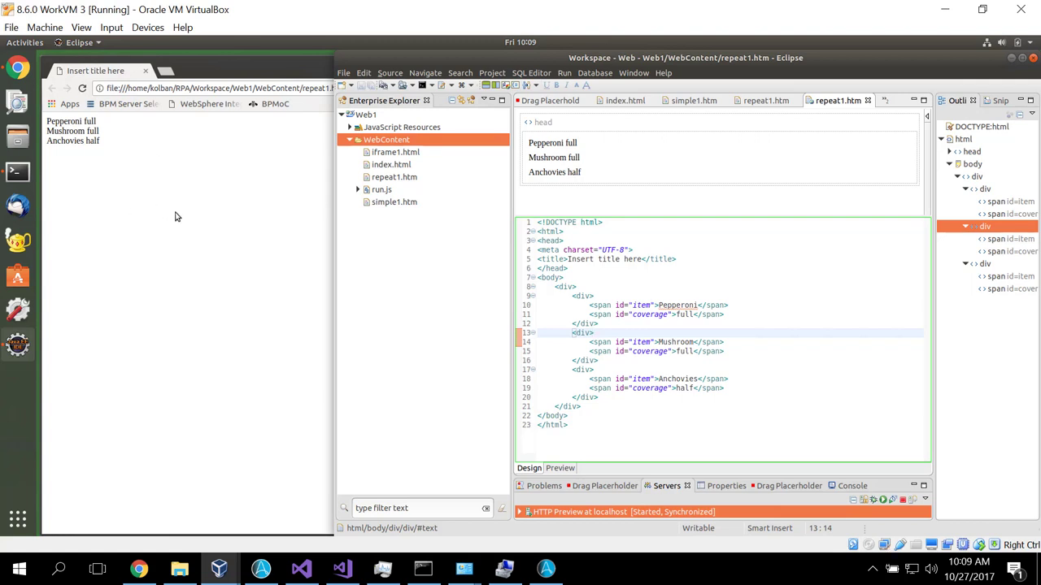
mouse_move(110, 140)
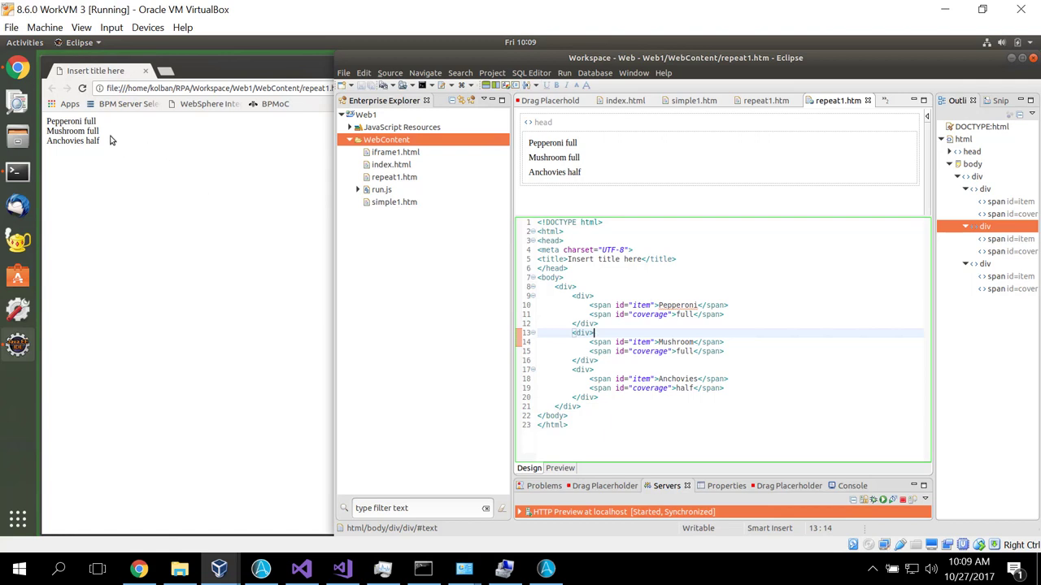
mouse_move(96, 163)
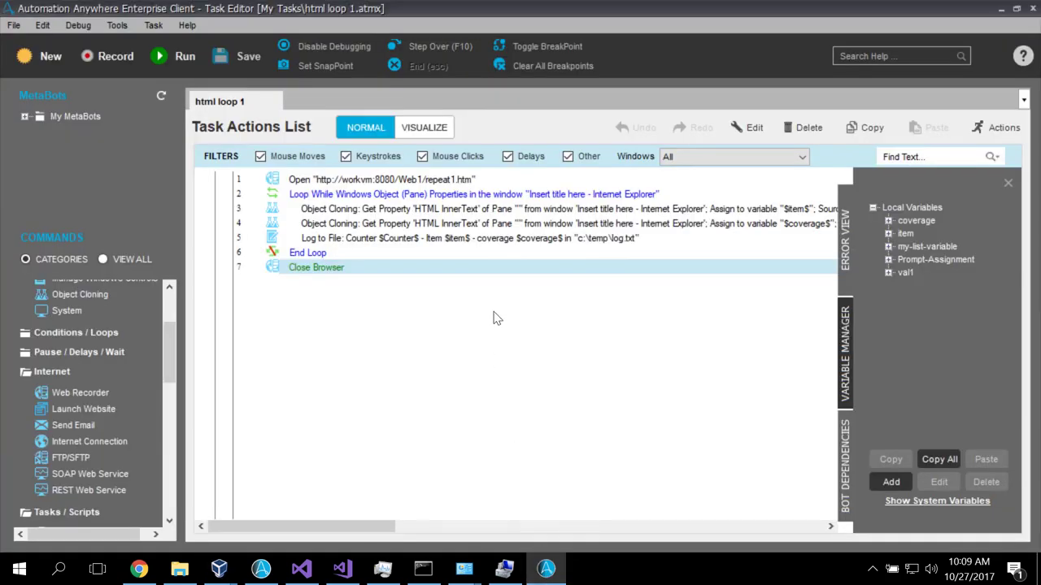
mouse_move(579, 324)
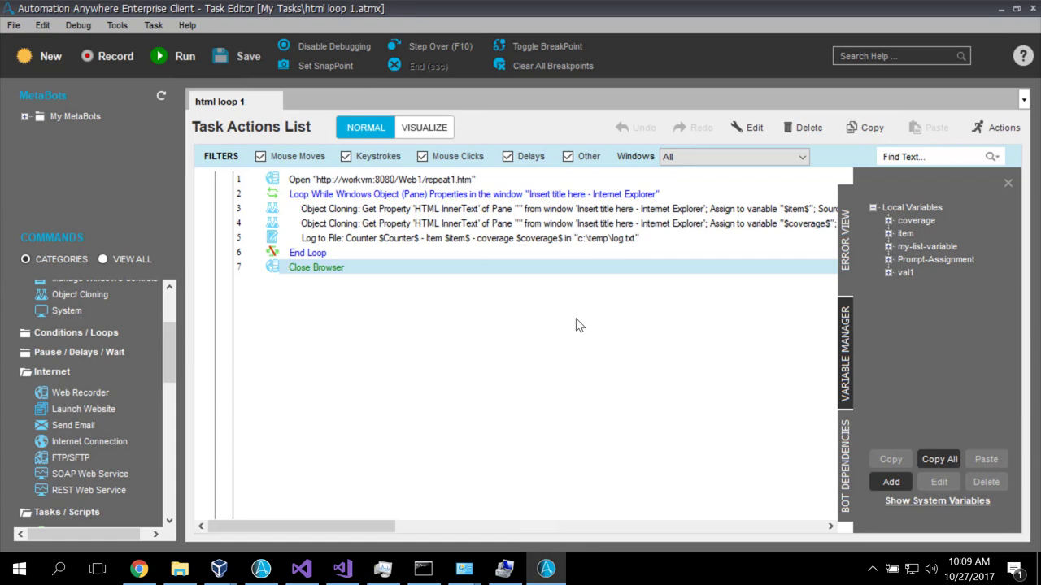
mouse_move(592, 325)
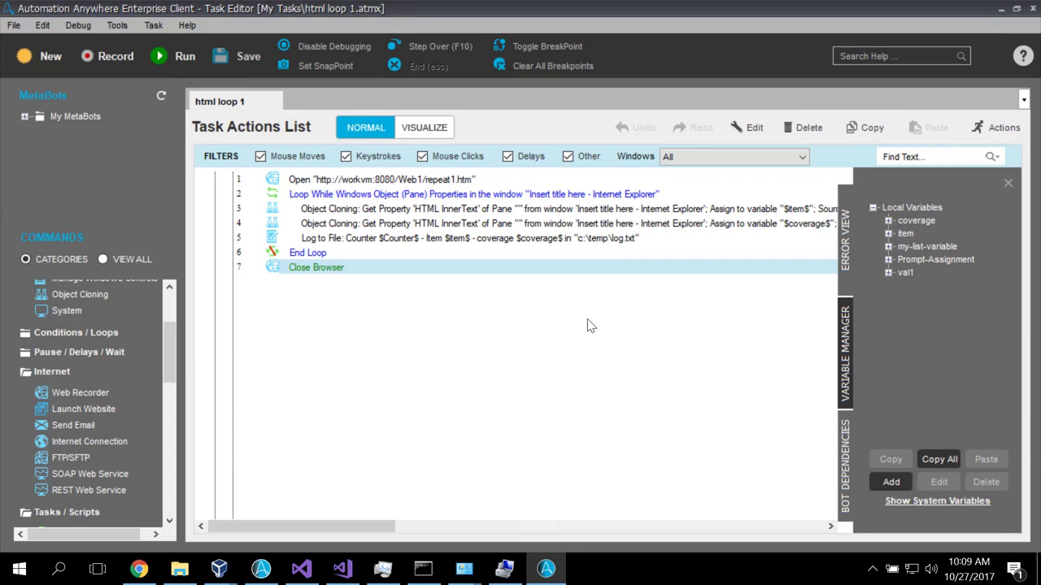
mouse_move(413, 176)
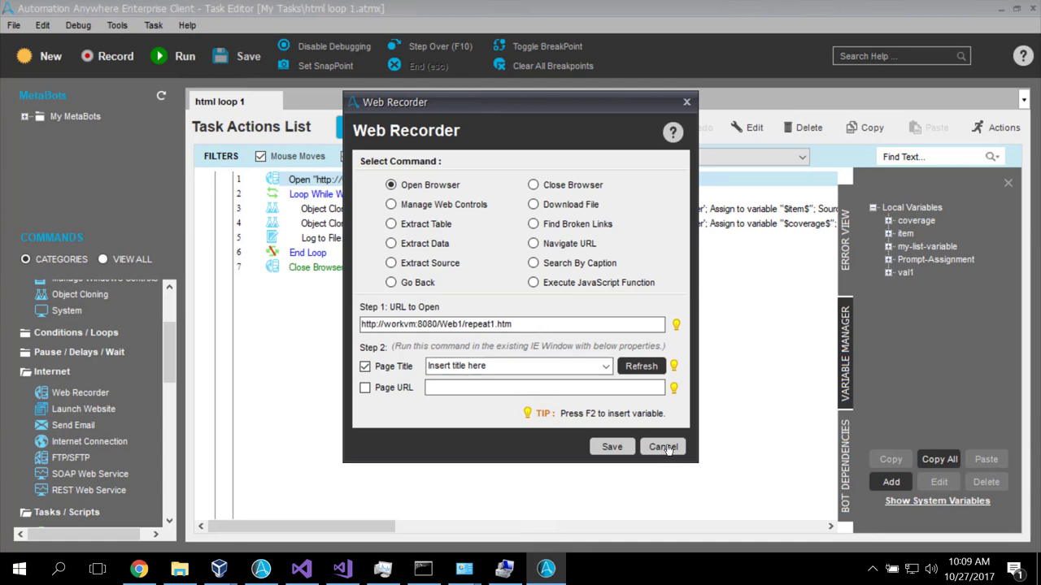
Cancel the Web Recorder dialog and bring up the Loop While Object Properties, moved aside
click(662, 446)
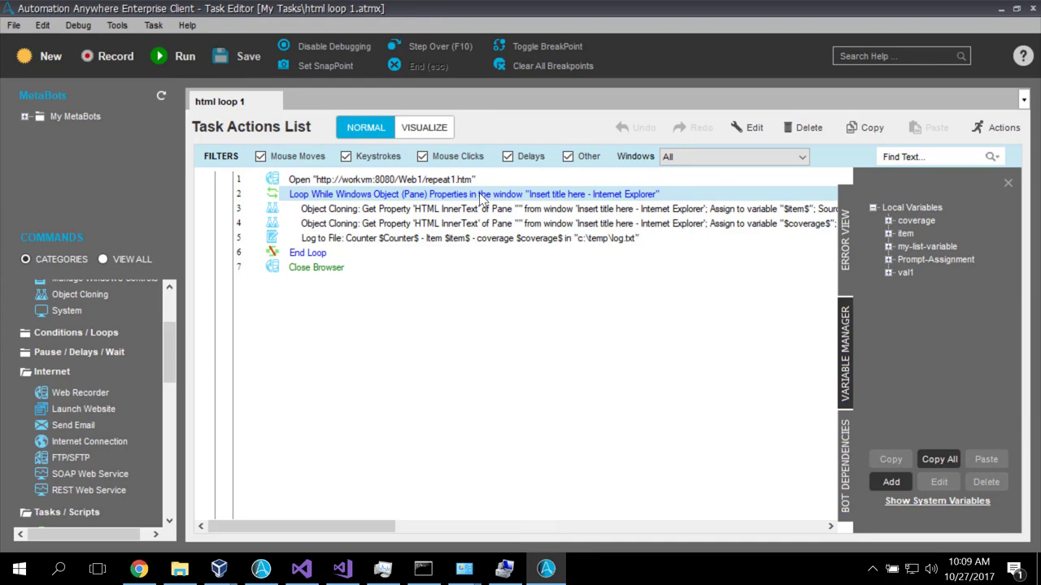
double_click(483, 194)
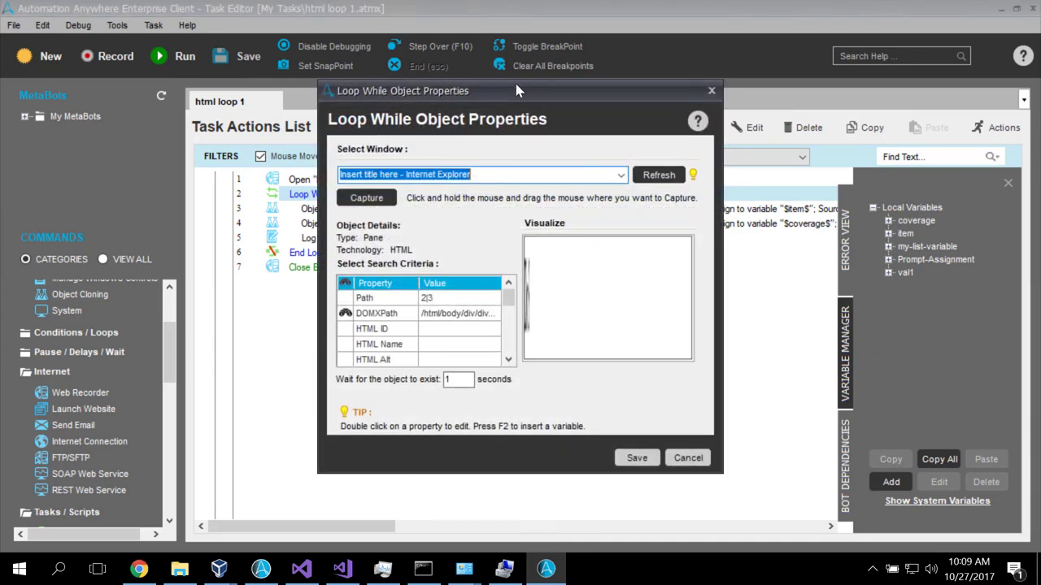
drag(517, 91, 647, 114)
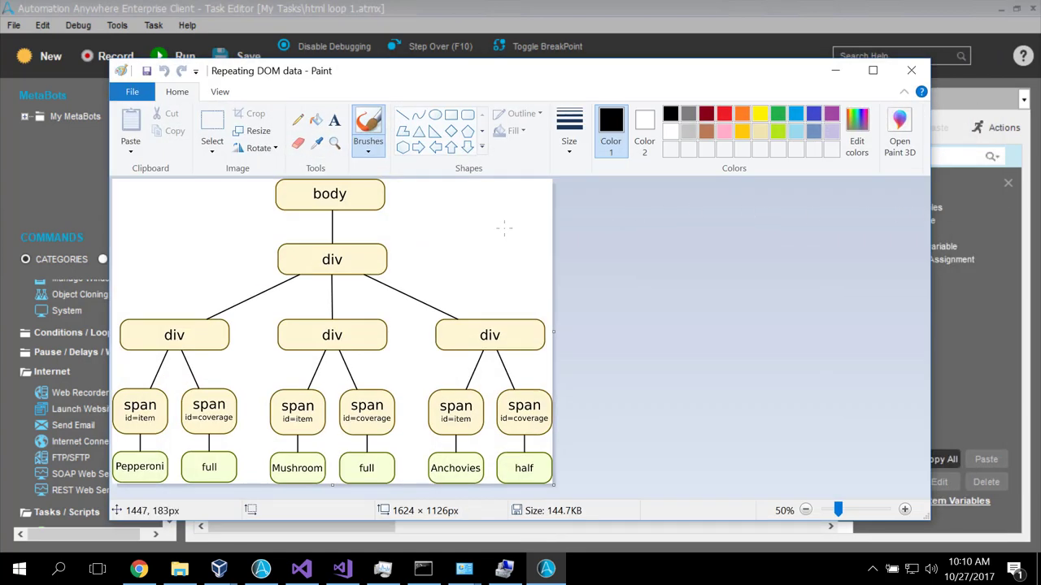
mouse_move(497, 227)
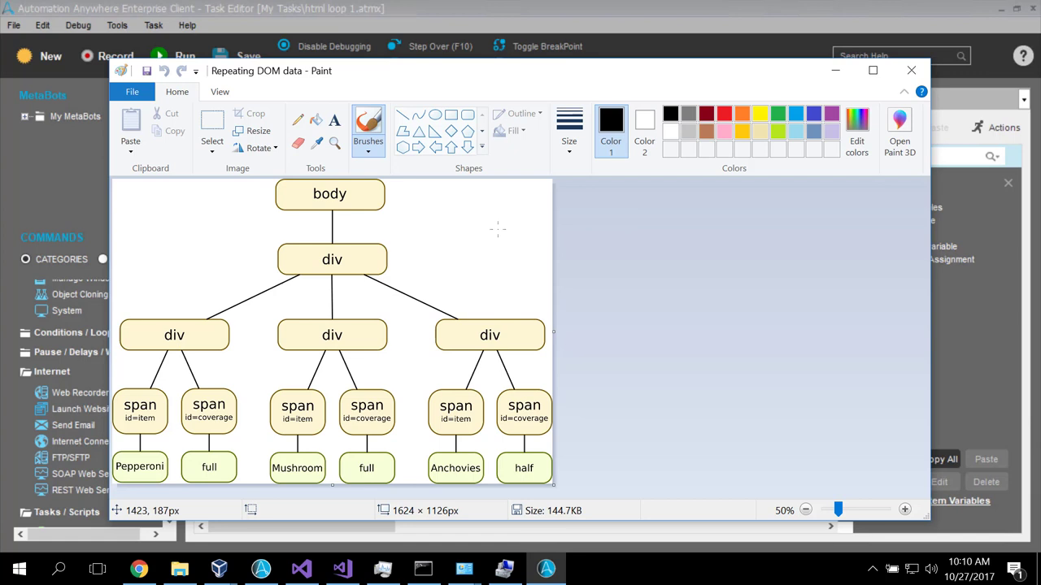
mouse_move(317, 366)
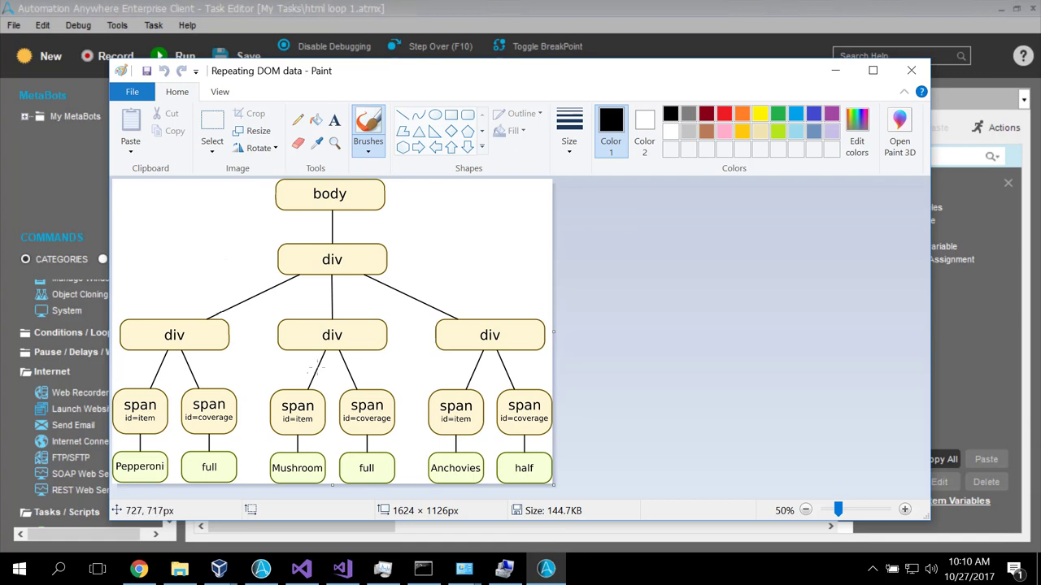
mouse_move(419, 295)
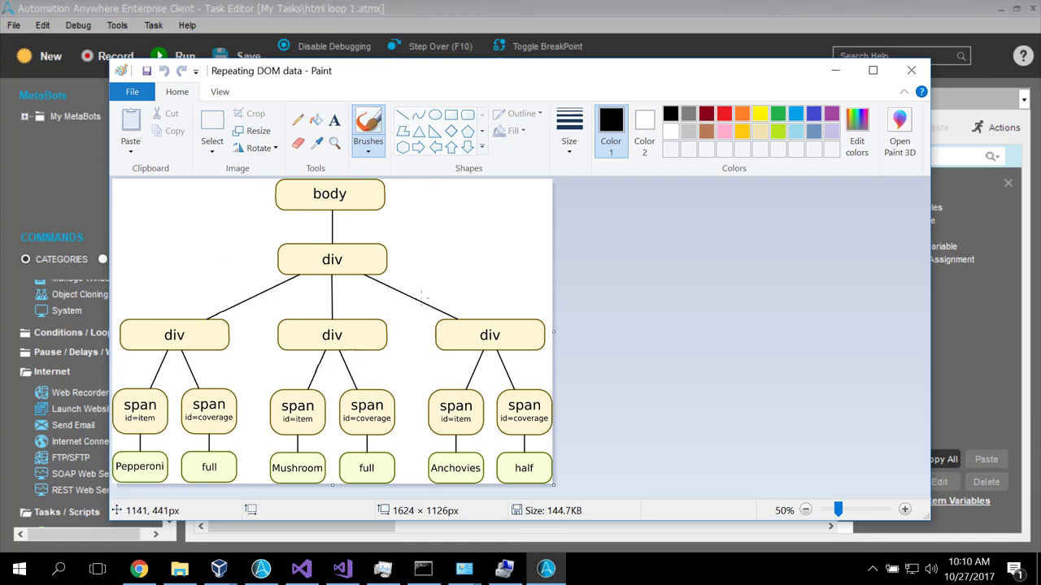
mouse_move(375, 226)
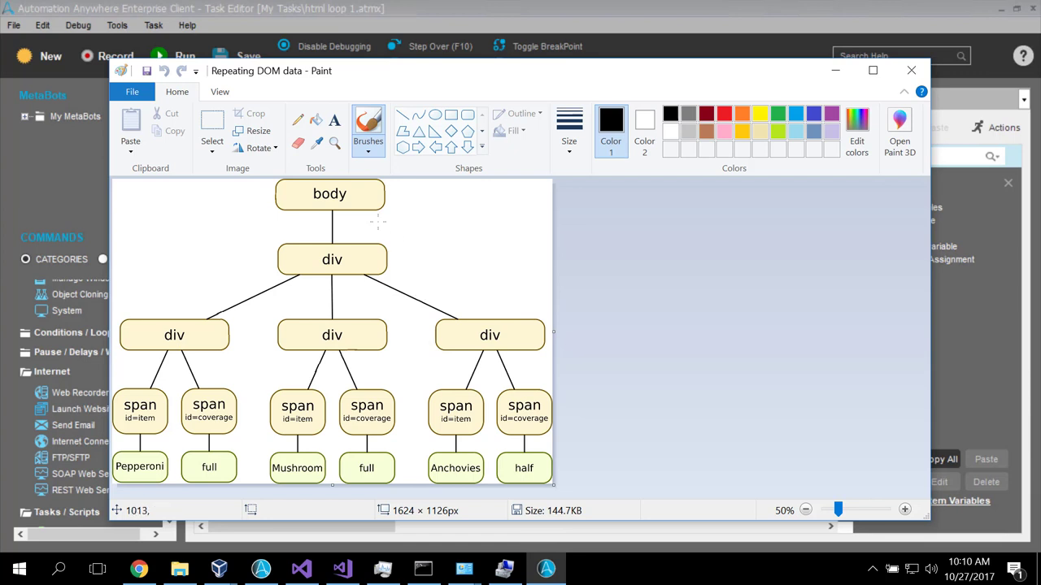
mouse_move(352, 261)
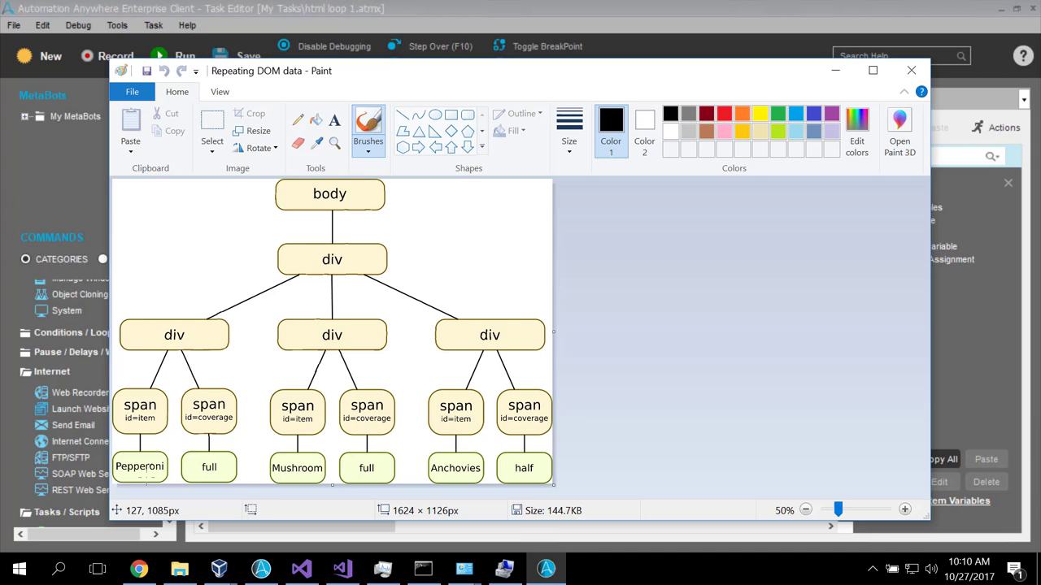
mouse_move(146, 444)
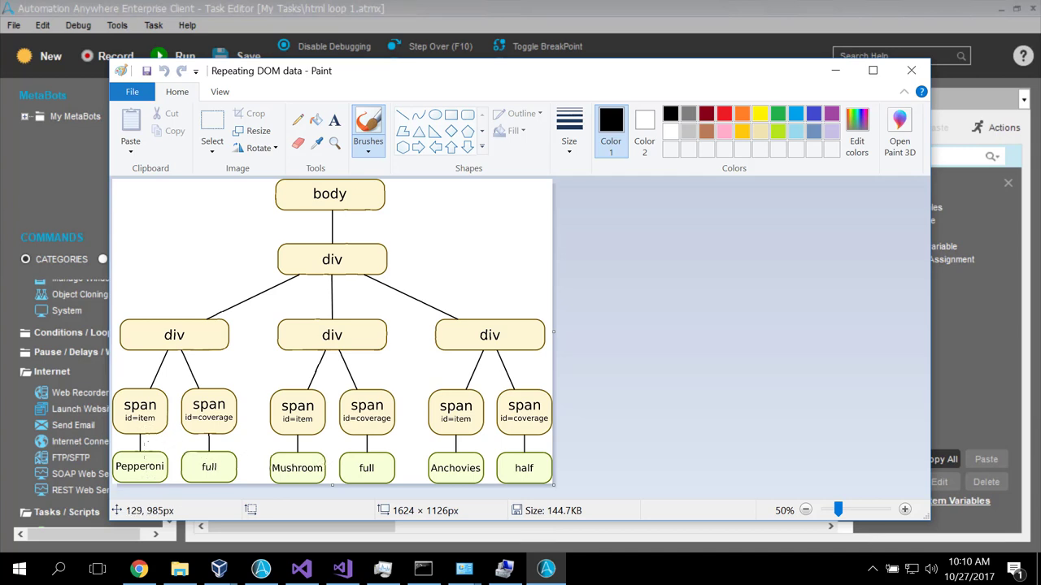
mouse_move(455, 468)
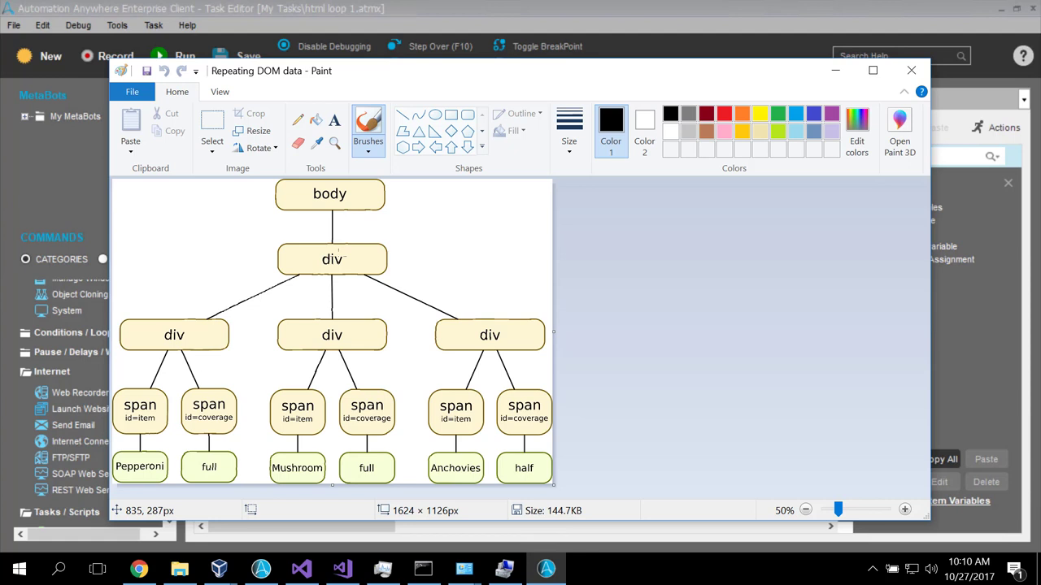
mouse_move(312, 261)
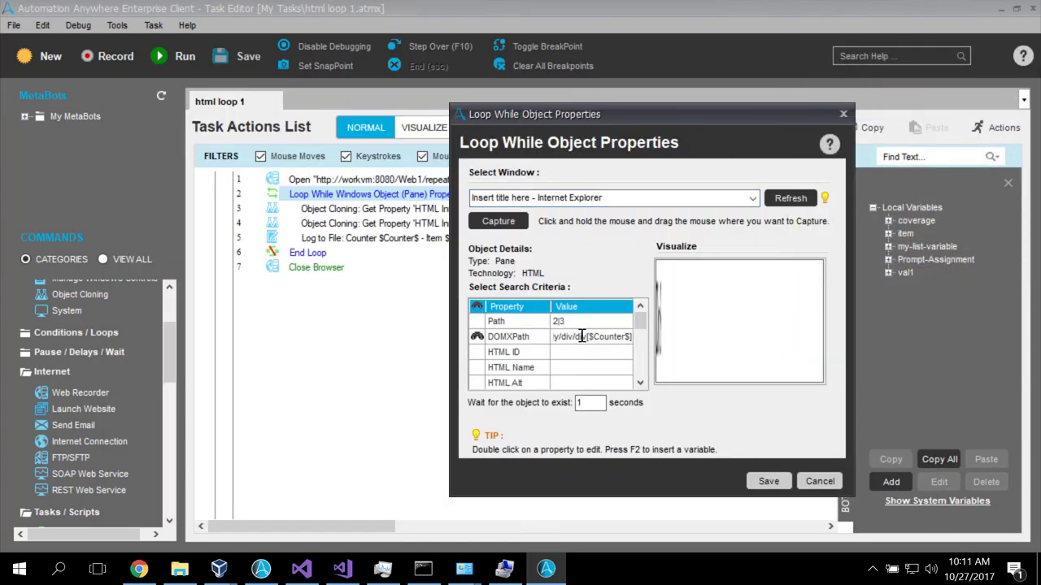
Copy the loop's DOMXPath and note /html/body/div/div[$Counter$] in Notepad
double_click(589, 337)
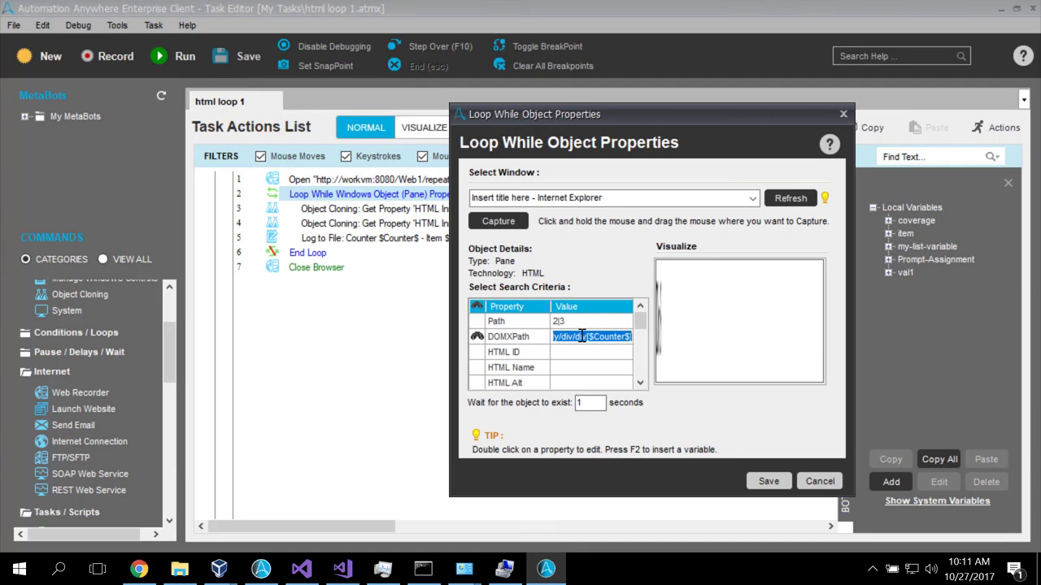
right_click(592, 337)
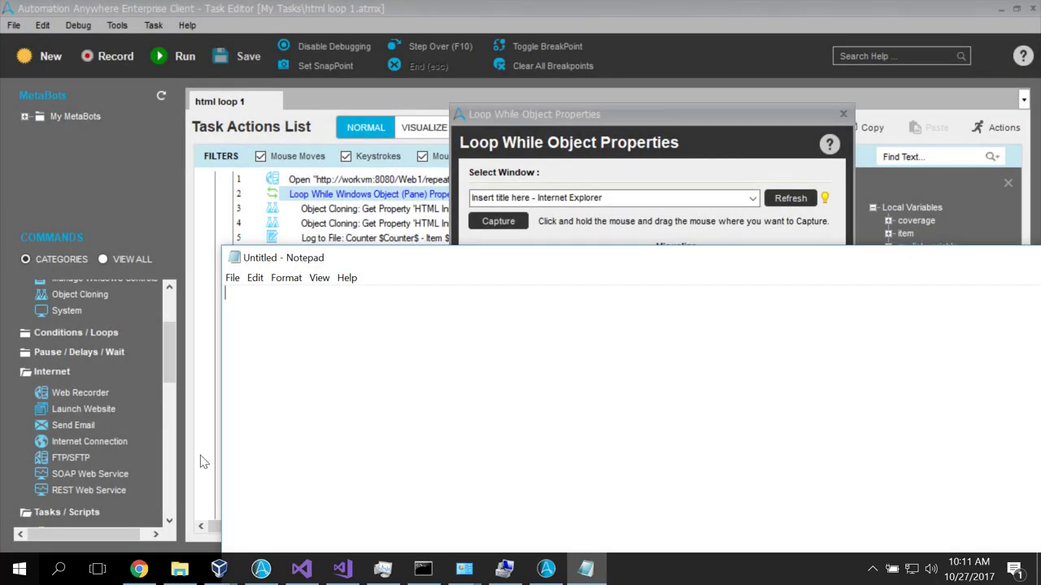
text(/html/body/div/div[$Counter$])
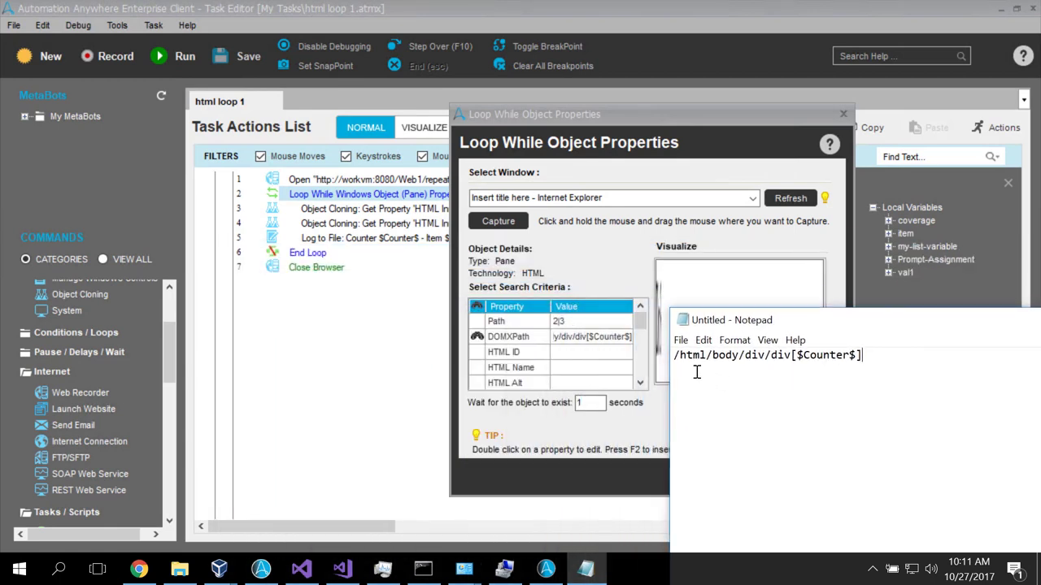
mouse_move(687, 361)
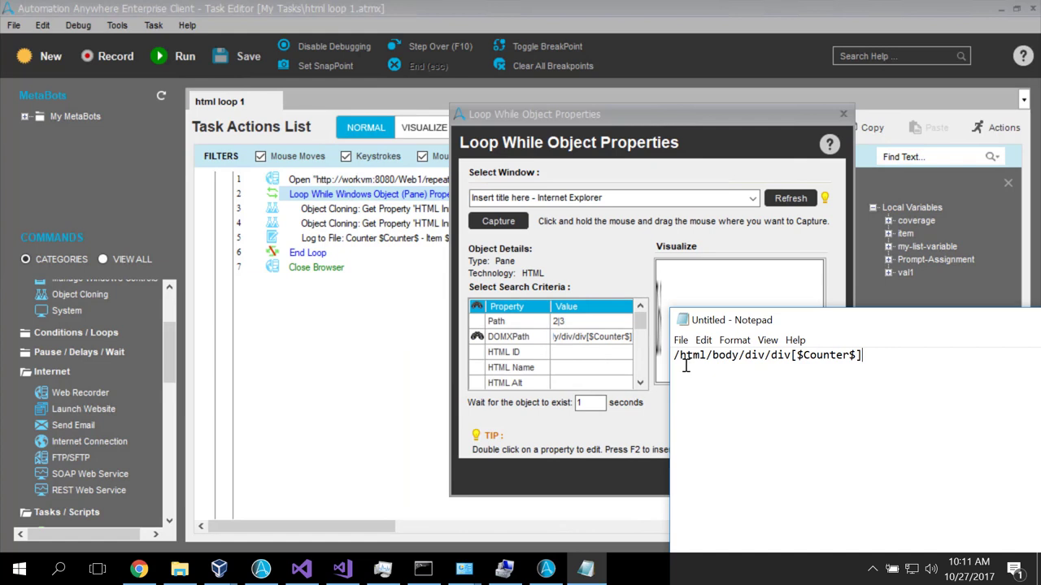
mouse_move(787, 378)
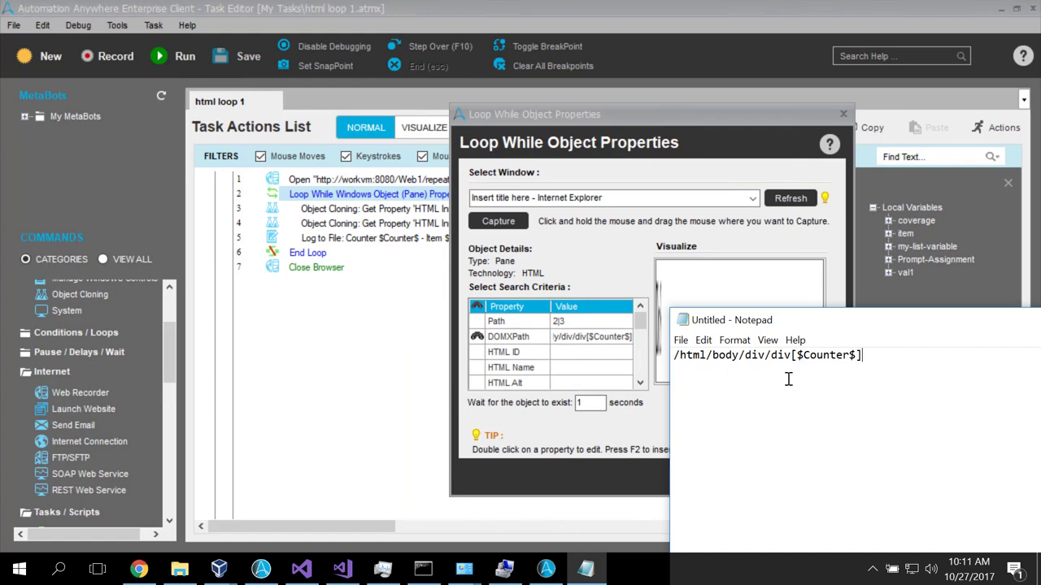
mouse_move(826, 356)
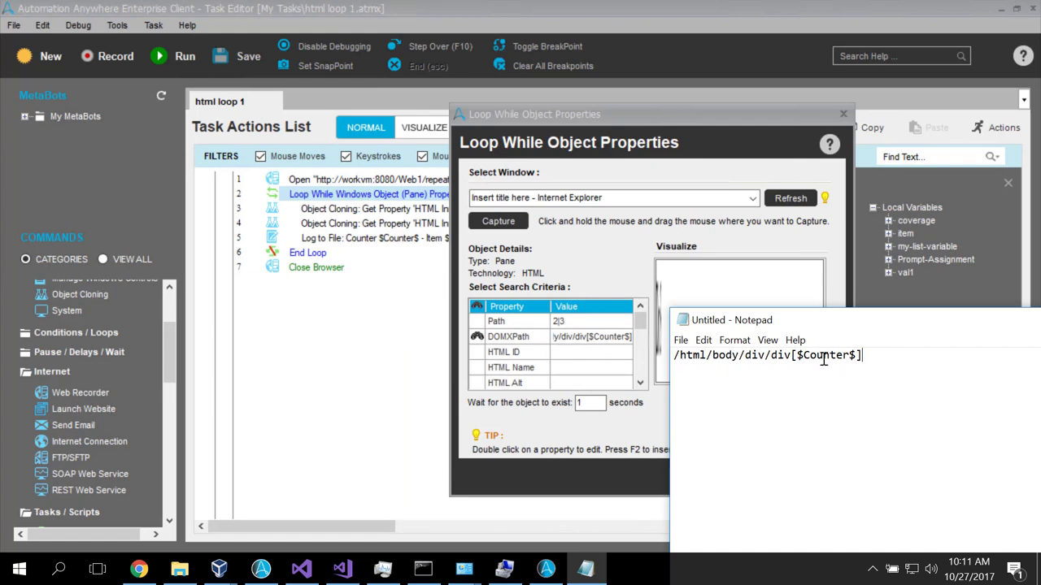
mouse_move(846, 387)
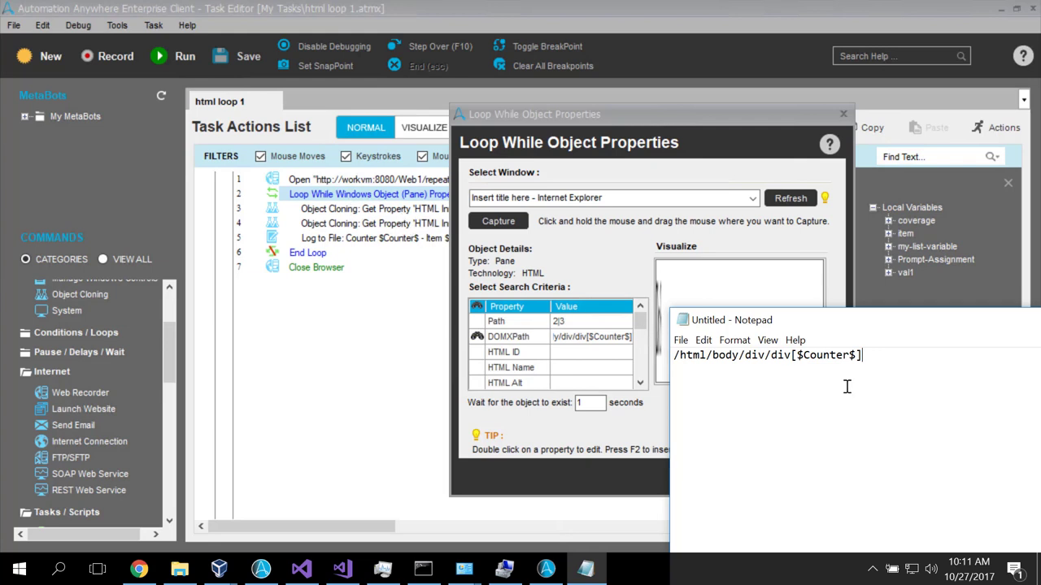
mouse_move(678, 400)
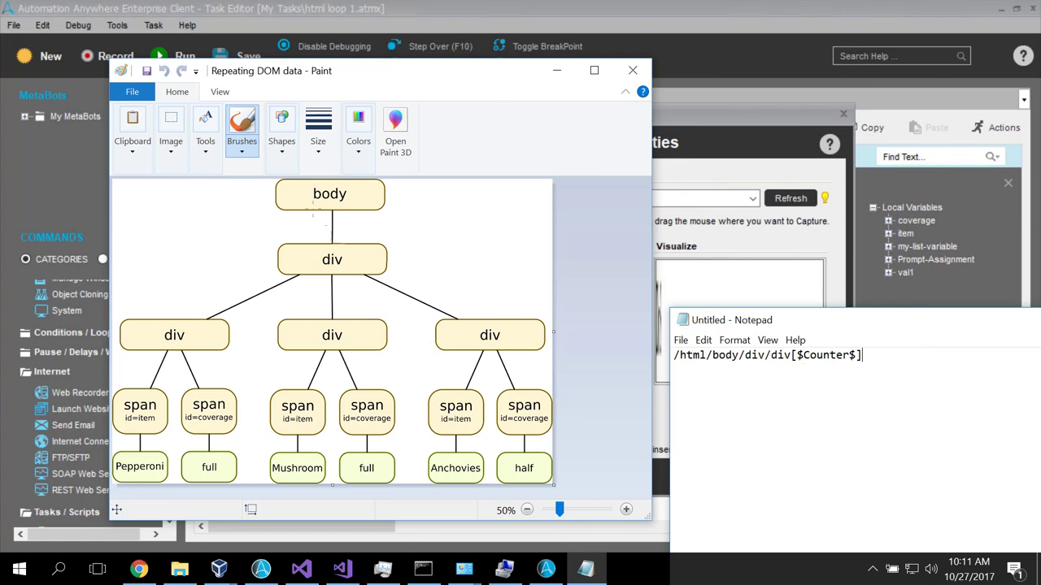
mouse_move(345, 260)
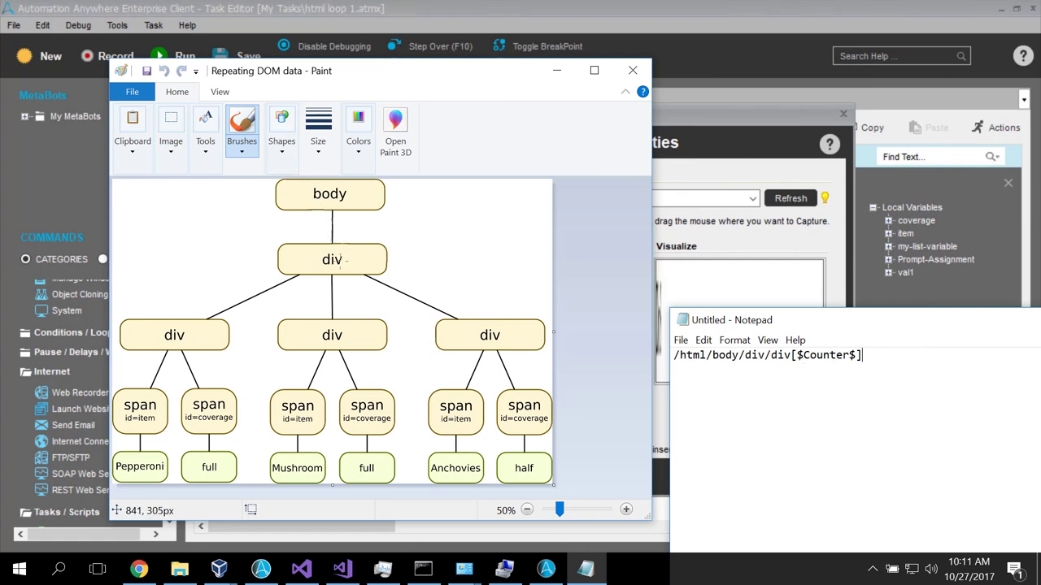
mouse_move(174, 335)
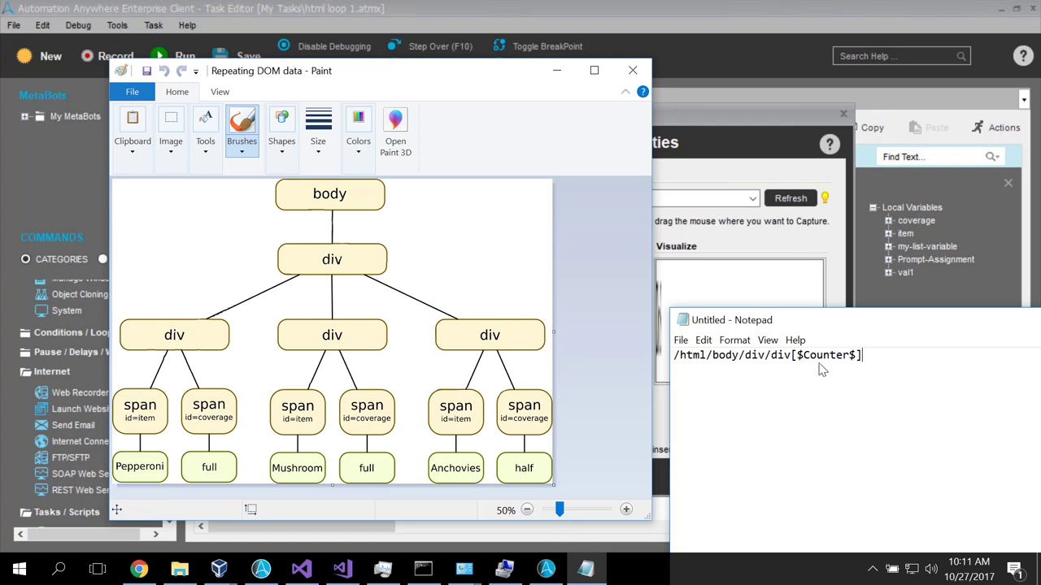
mouse_move(839, 378)
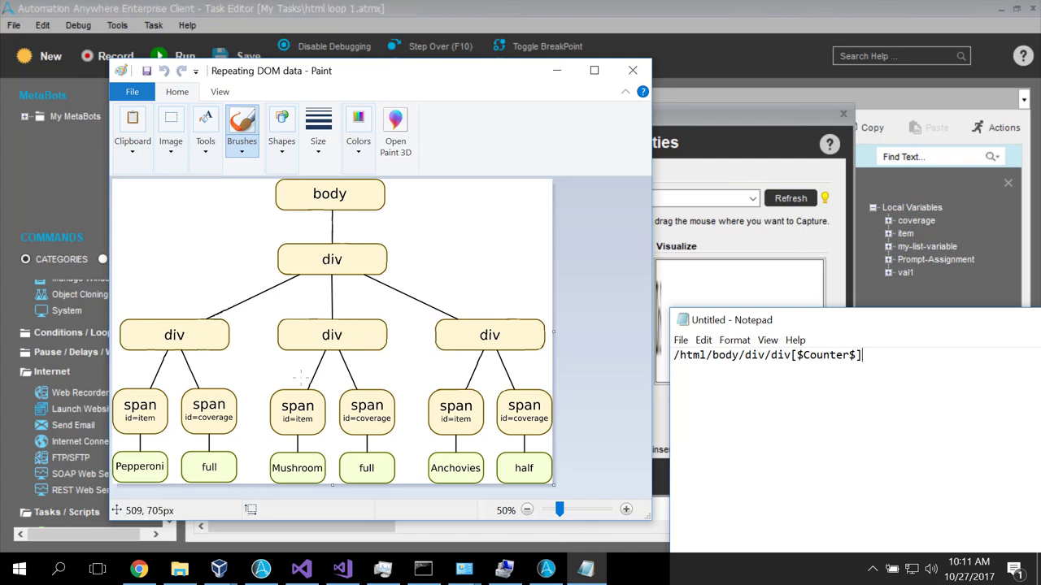
mouse_move(348, 279)
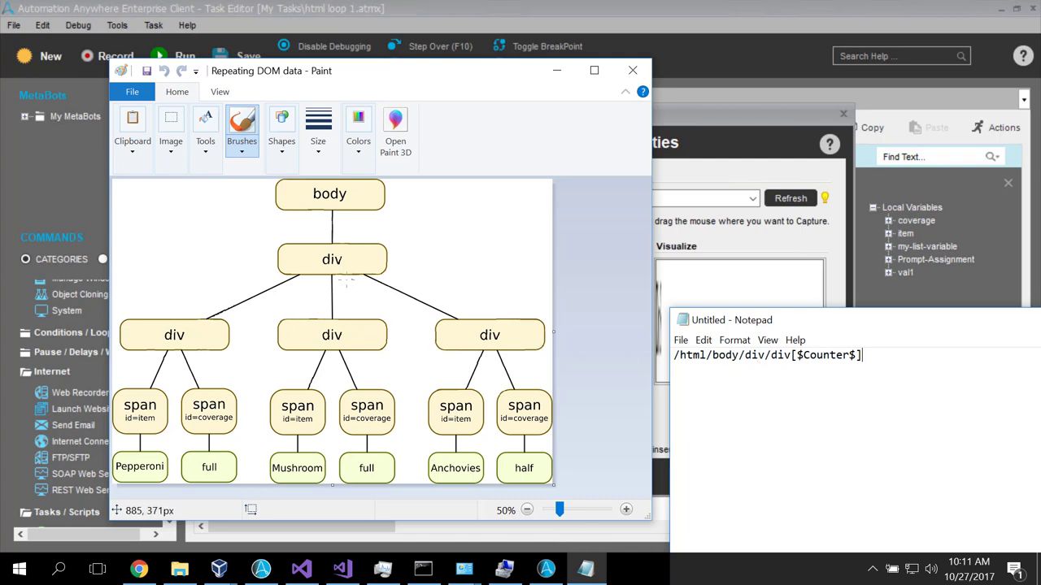
mouse_move(484, 250)
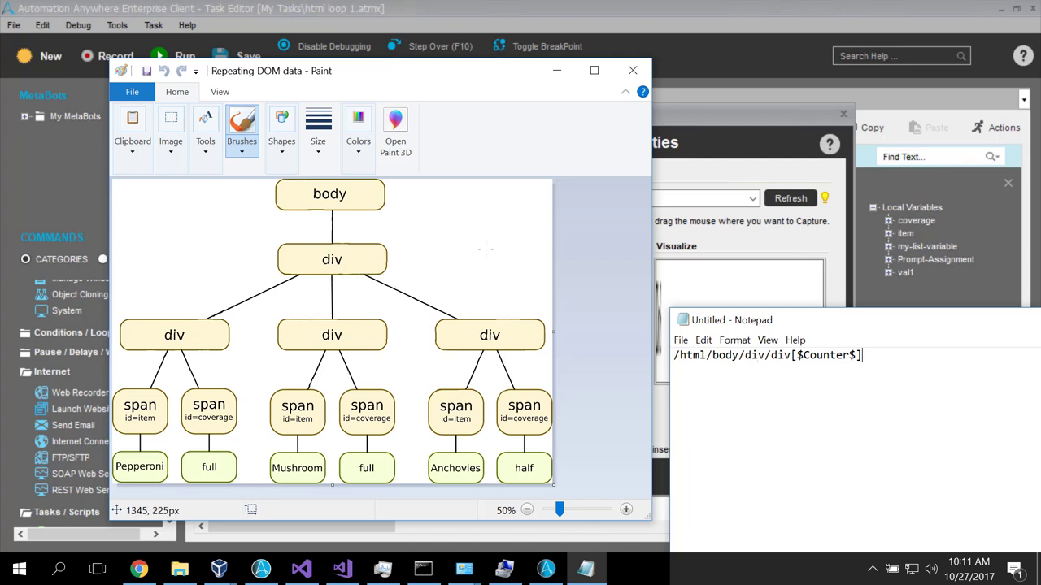
mouse_move(582, 166)
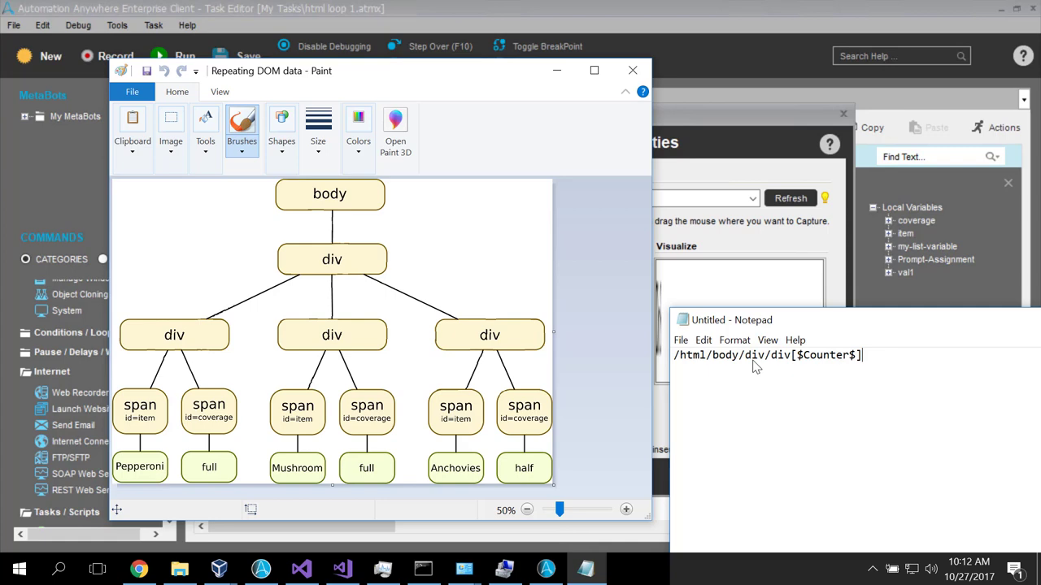
mouse_move(404, 335)
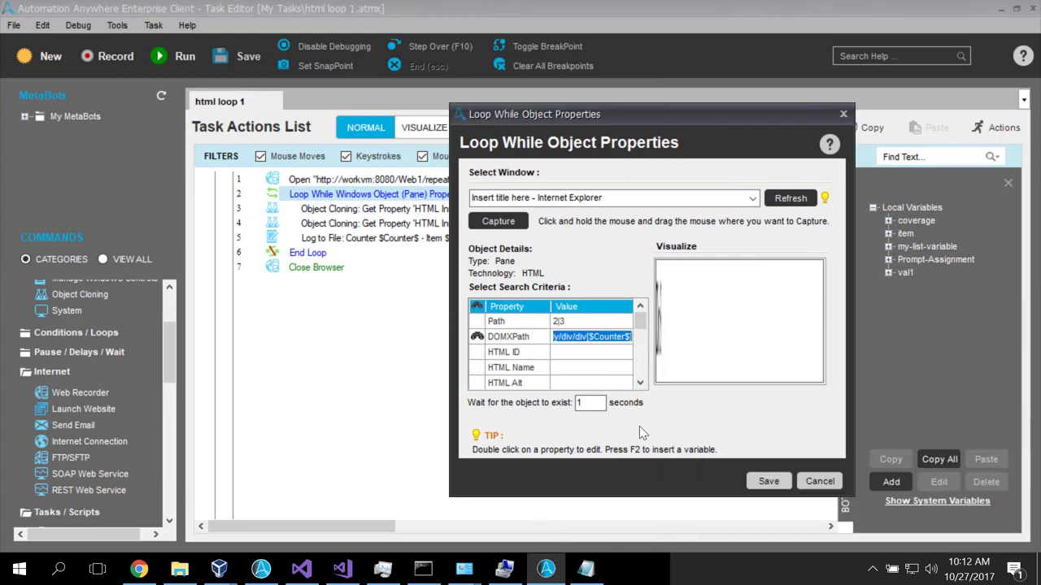
Cancel the Loop While properties and bring up the item-reading Object Cloning step's settings
scroll(down, 3)
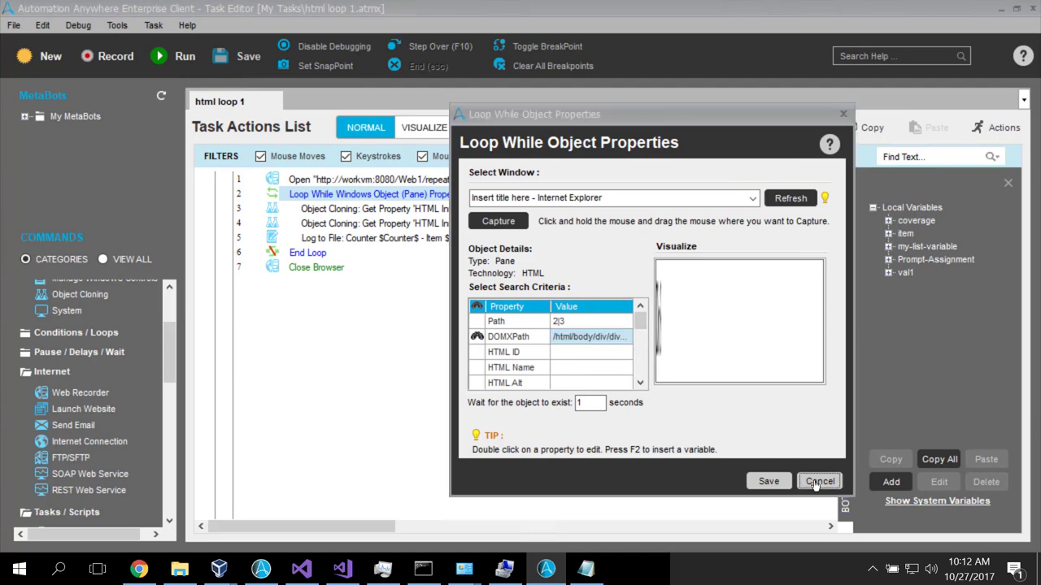
click(819, 481)
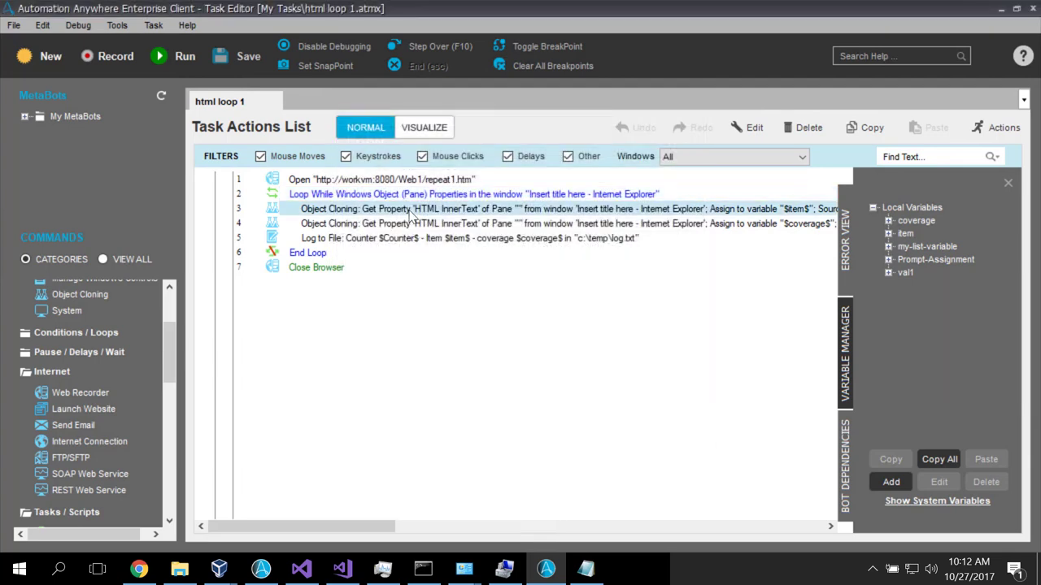
double_click(410, 208)
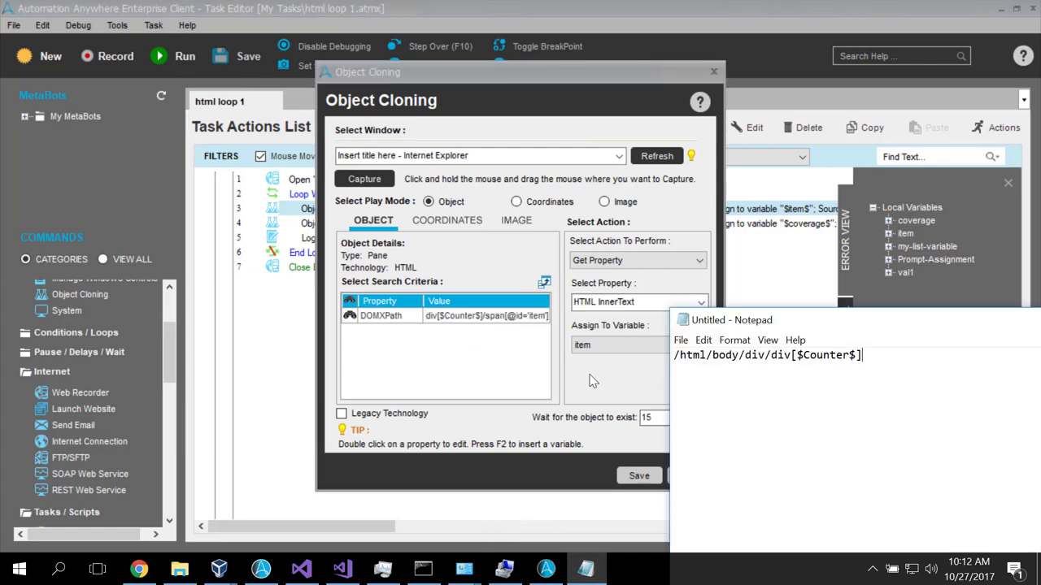
text(/span[@id='item'])
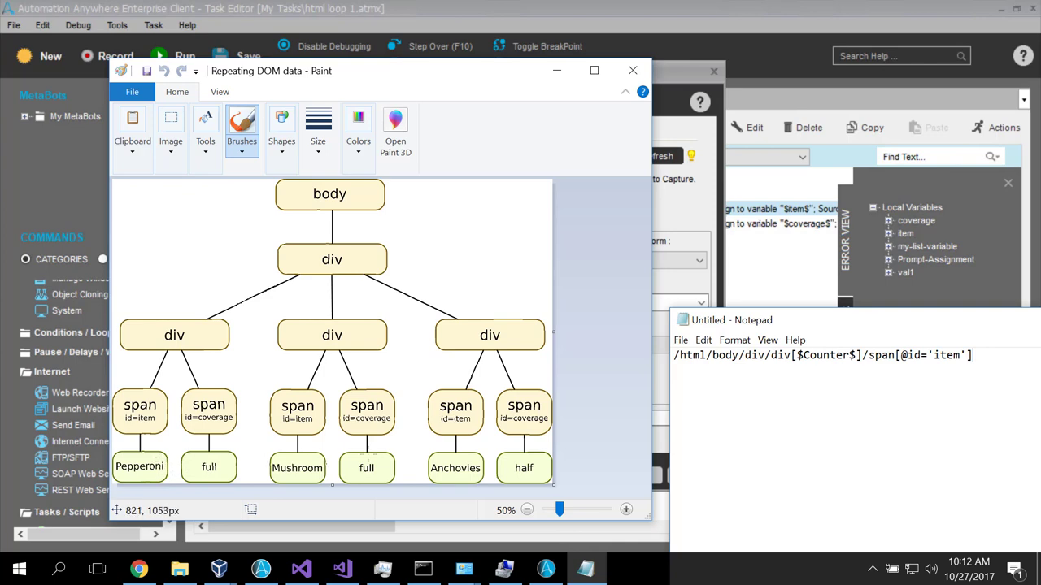
click(631, 70)
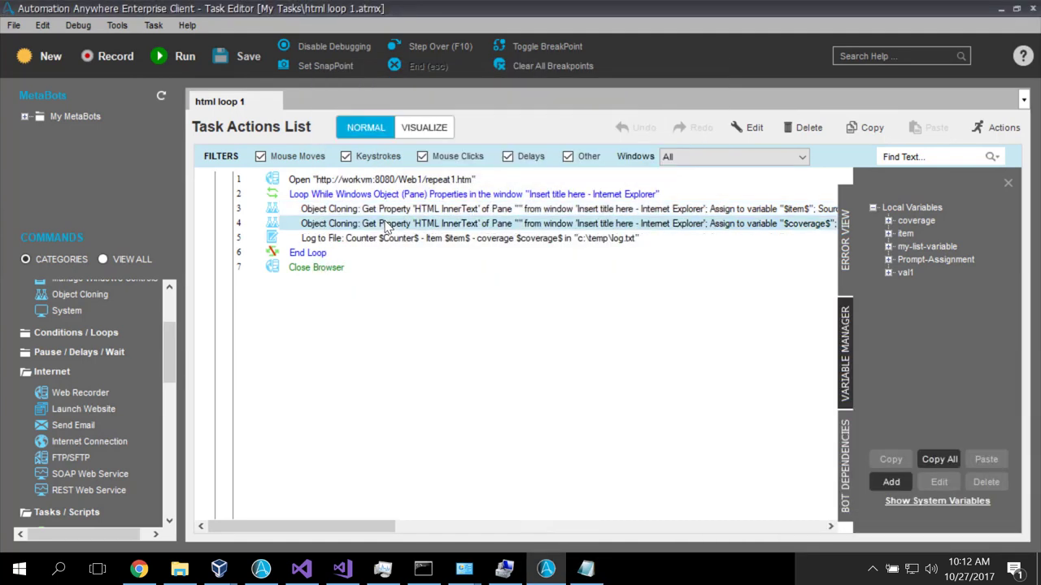
double_click(387, 223)
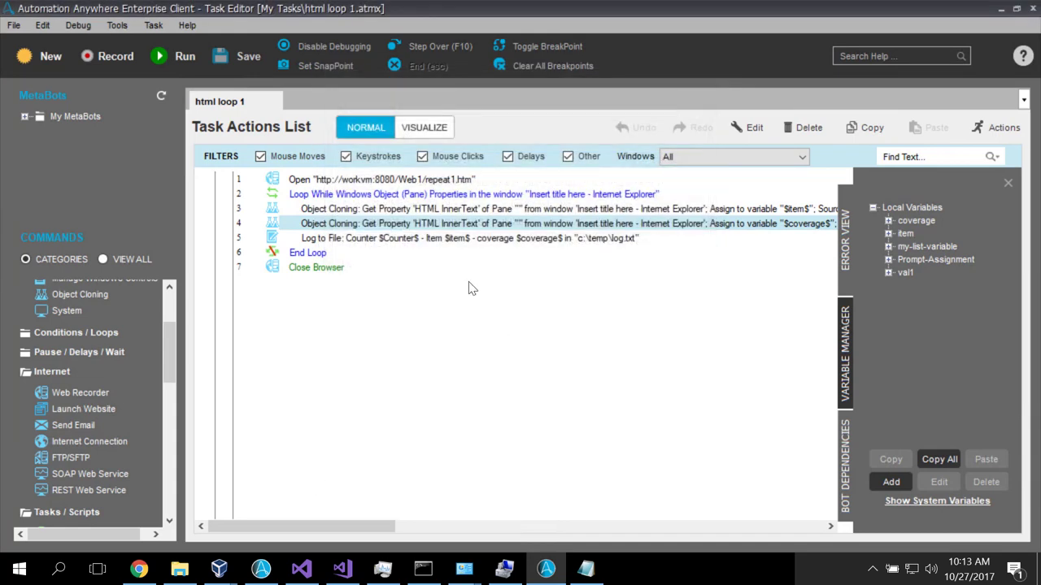
mouse_move(468, 267)
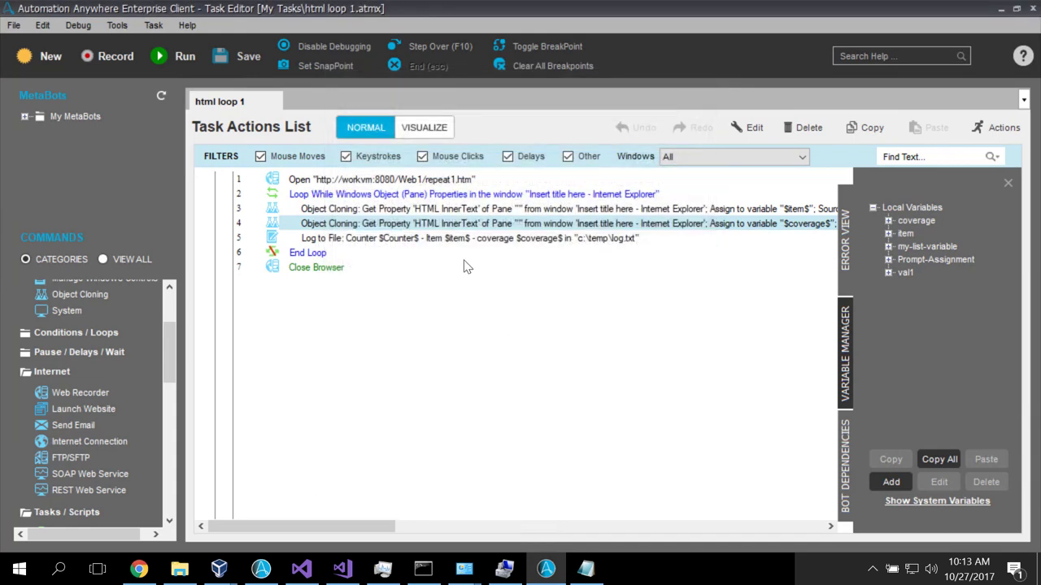
double_click(438, 237)
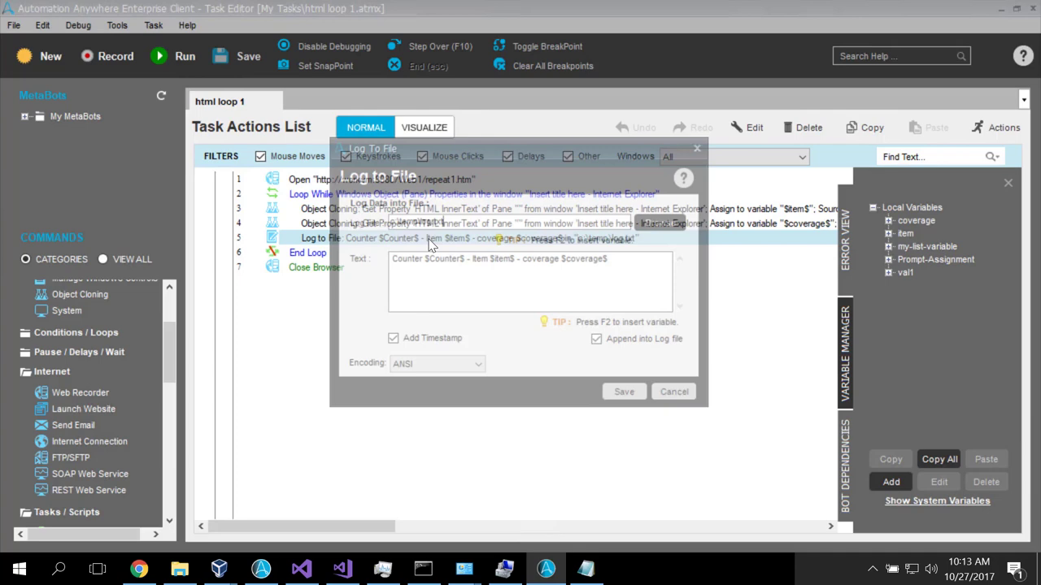
text(c:\temp\log.txt)
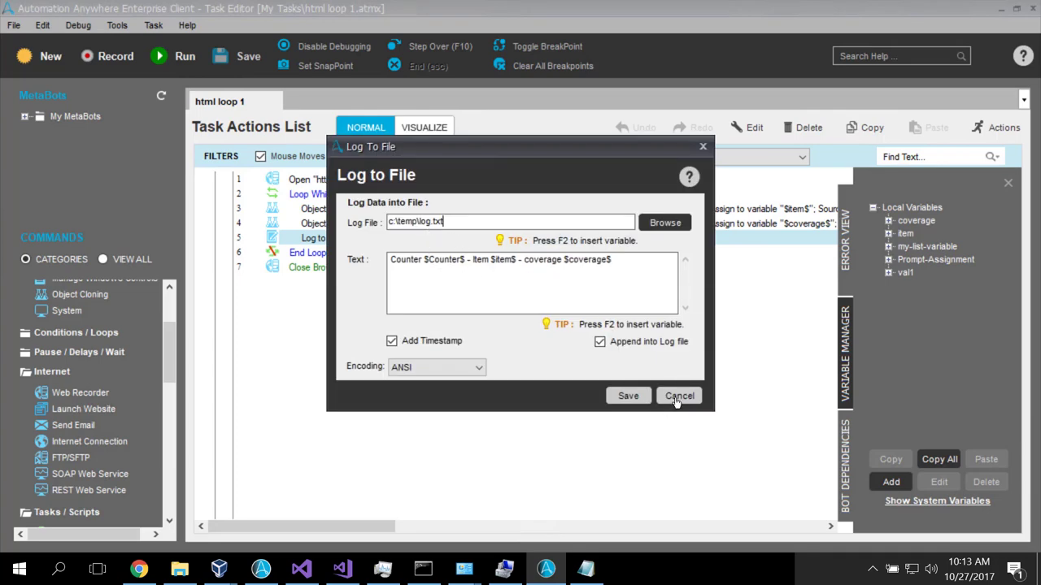
click(628, 396)
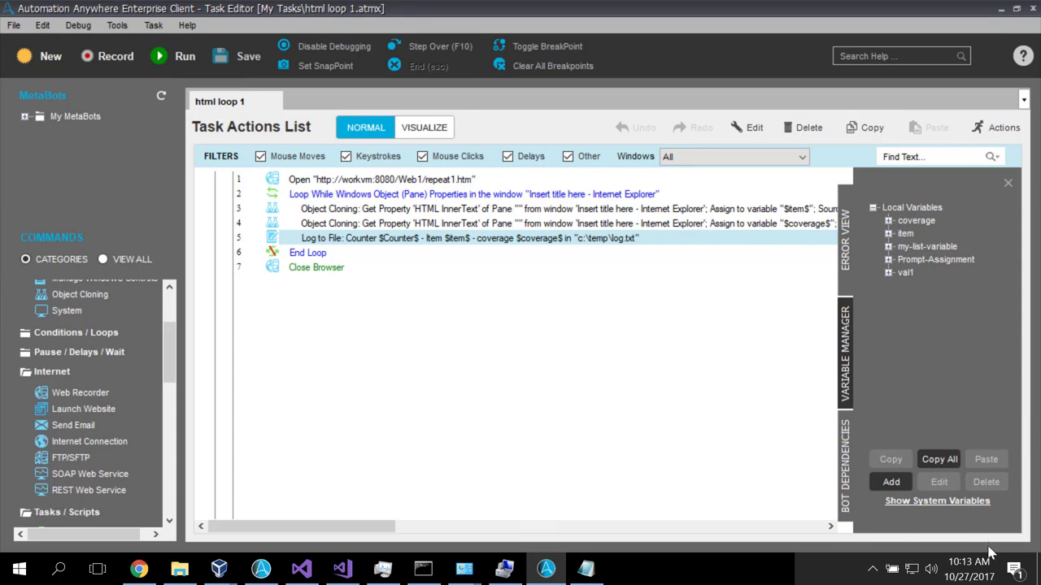
mouse_move(202, 72)
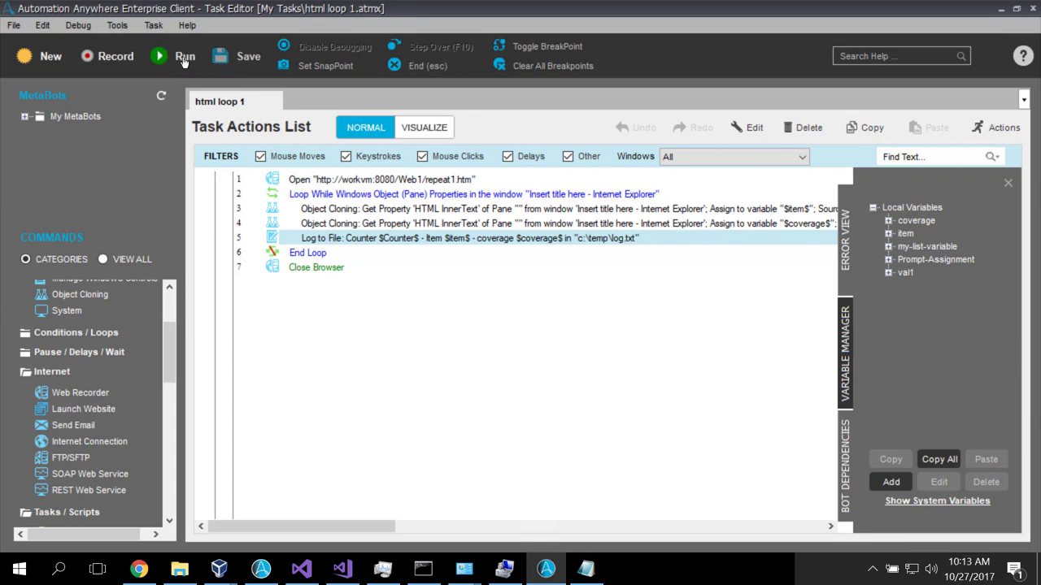
Run the html loop 1 task to read the three items, then minimize Internet Explorer
click(185, 56)
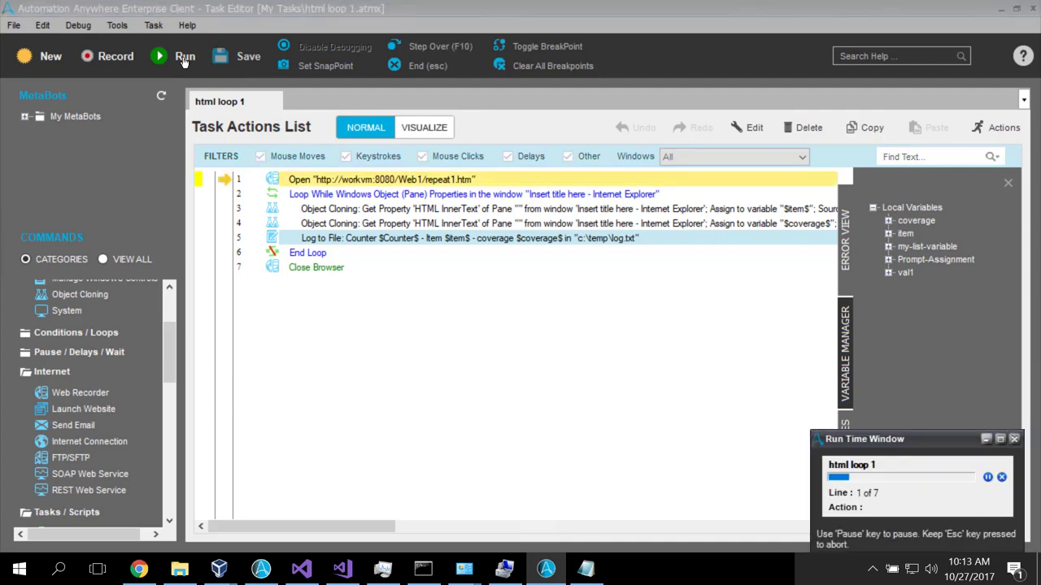
click(169, 55)
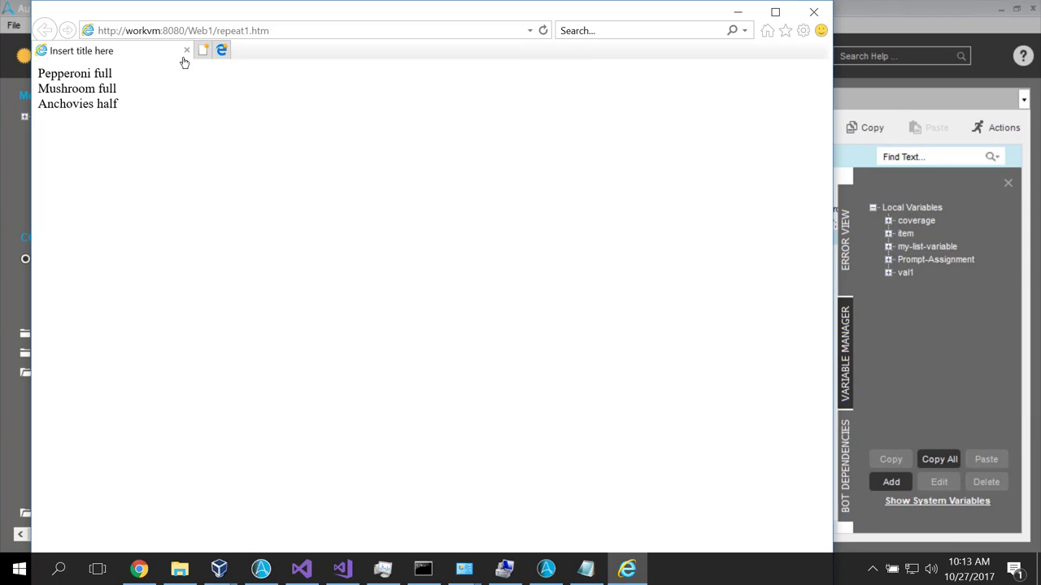
mouse_move(736, 13)
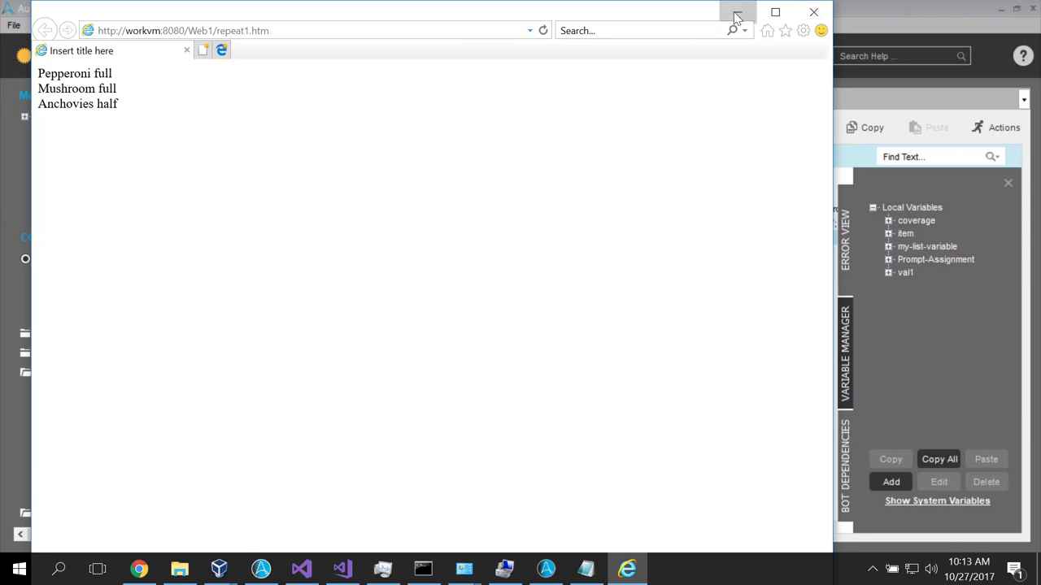
click(731, 13)
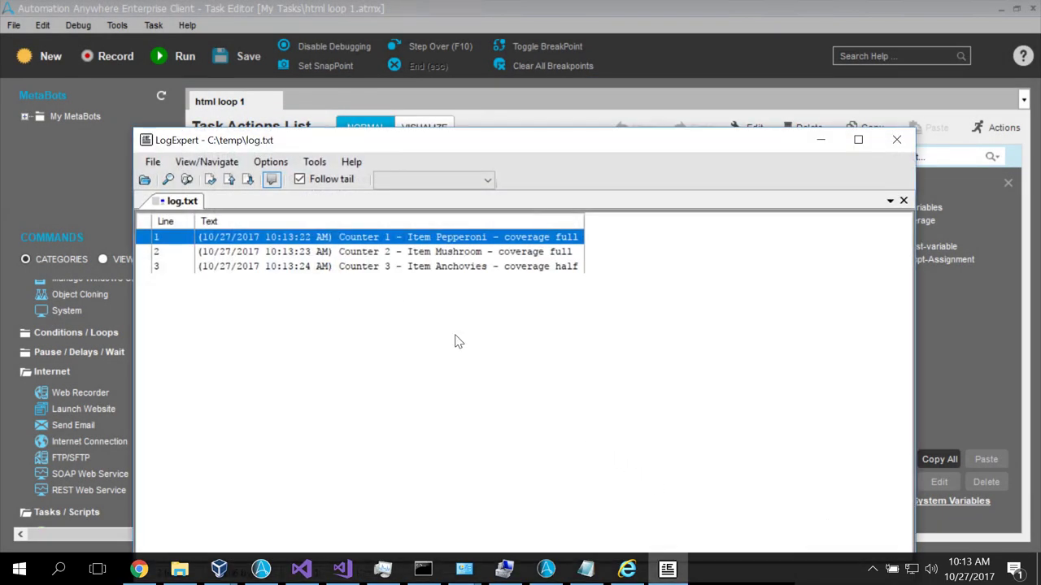
mouse_move(336, 251)
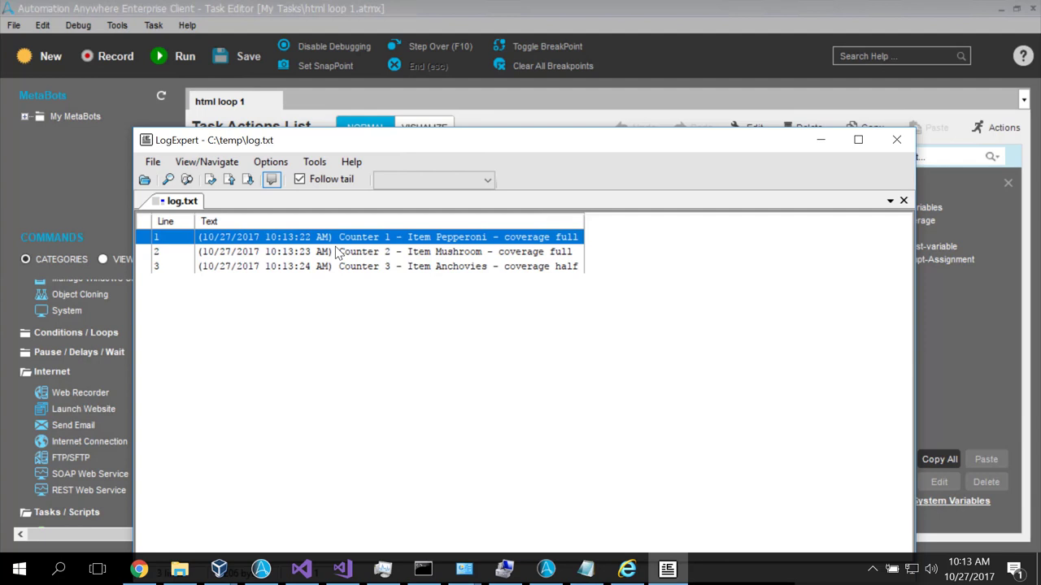
mouse_move(459, 265)
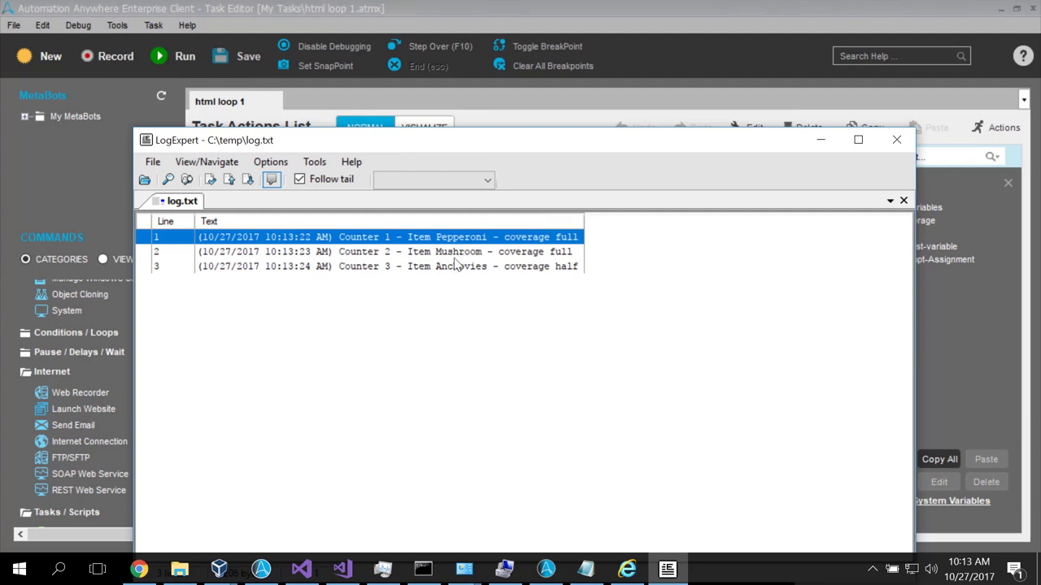
mouse_move(602, 534)
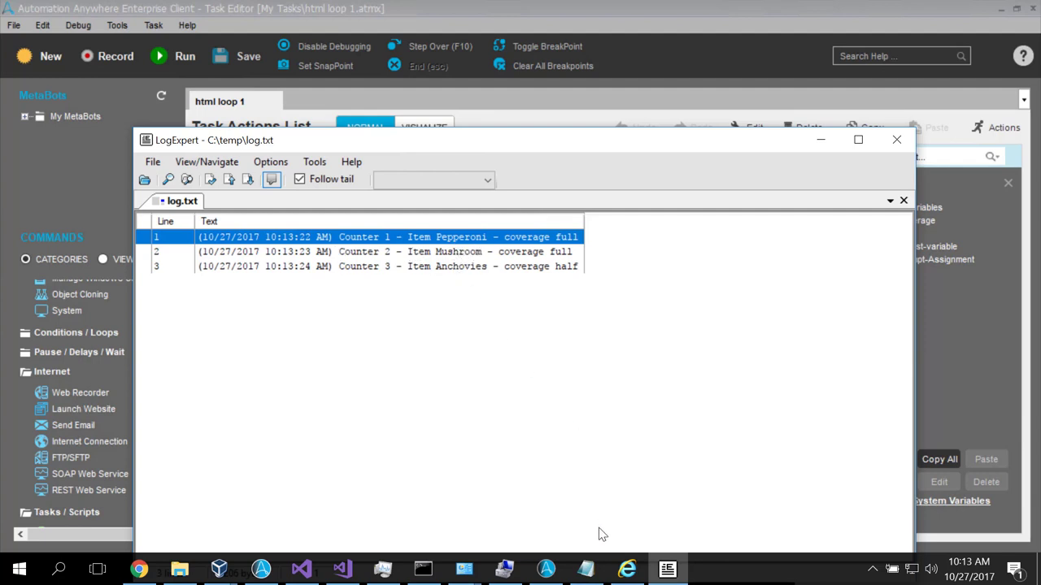
mouse_move(501, 569)
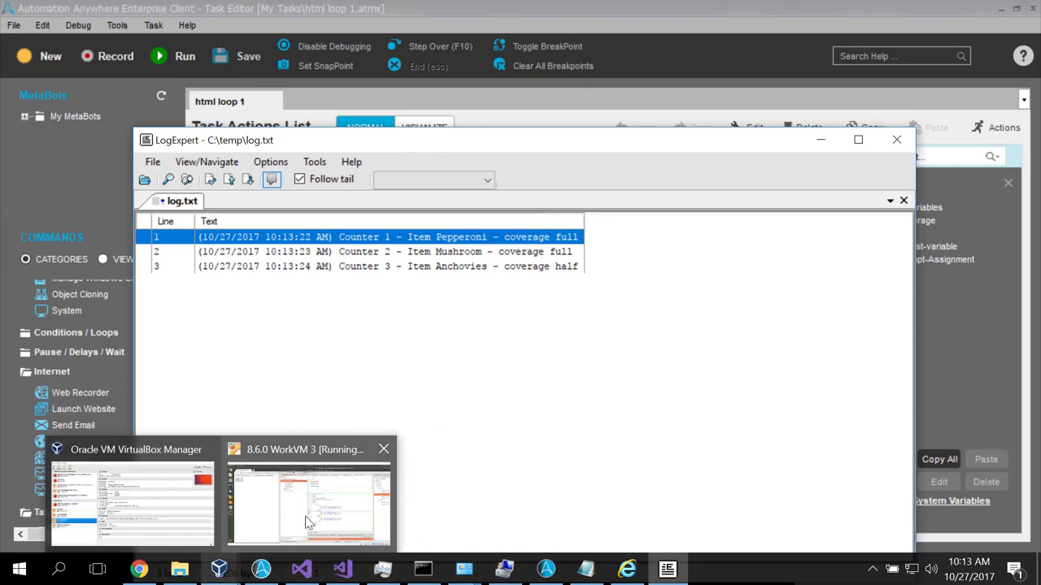
Switch from LogExpert's log.txt view to the running WorkVM virtual machine
click(309, 501)
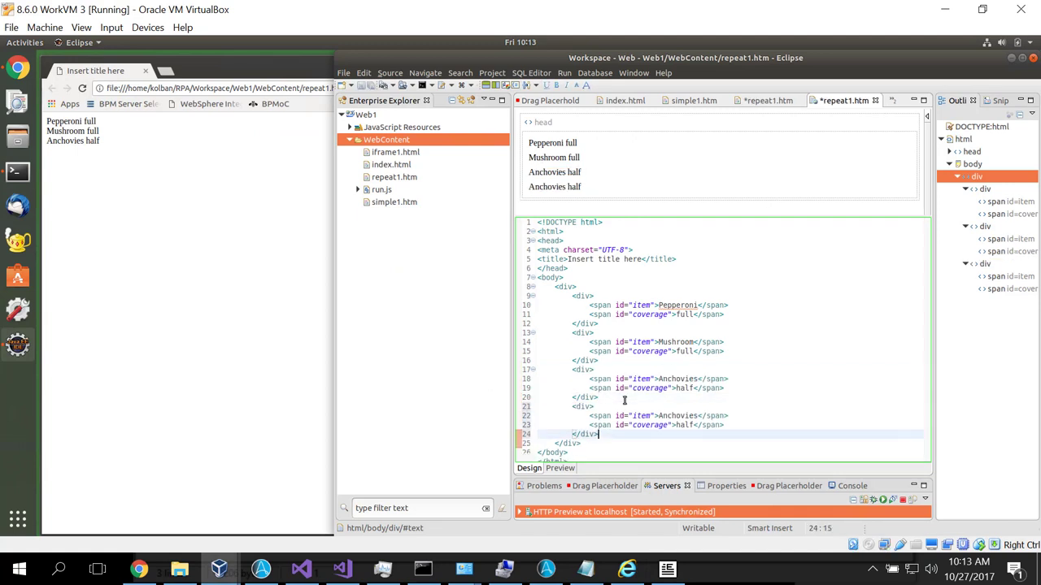
Edit the fourth repeat1.htm row to Pineapple half, then return to the automation task
double_click(677, 416)
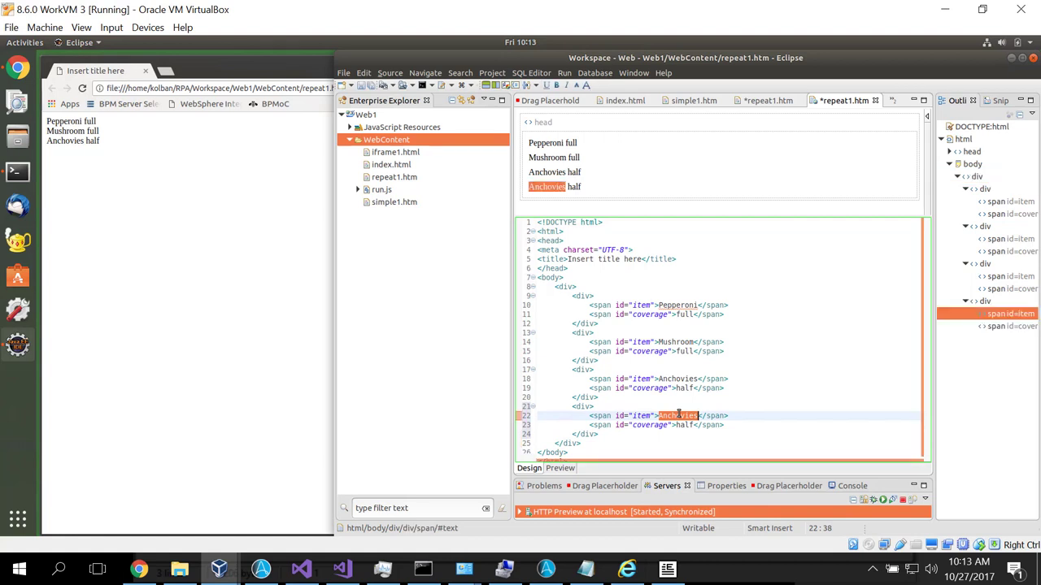
text(Pineapo)
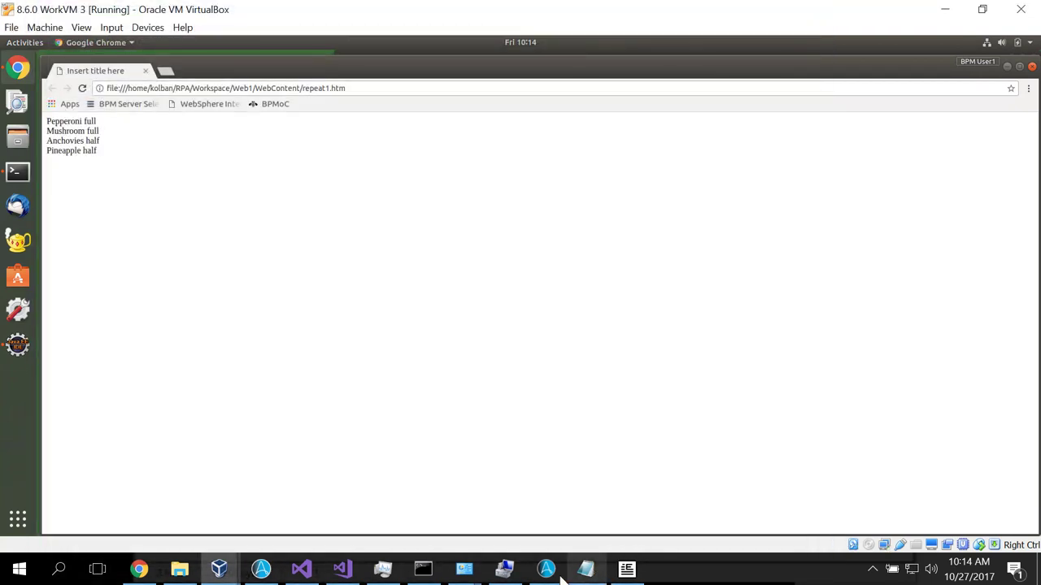
click(546, 569)
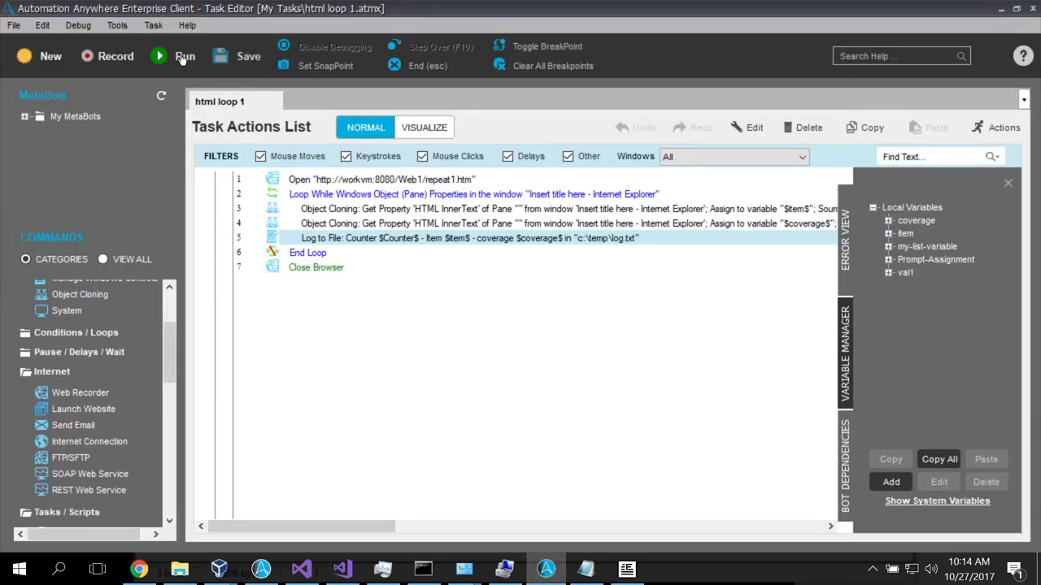
Run the html loop 1 task twice so it logs all four items including Pineapple half
click(182, 55)
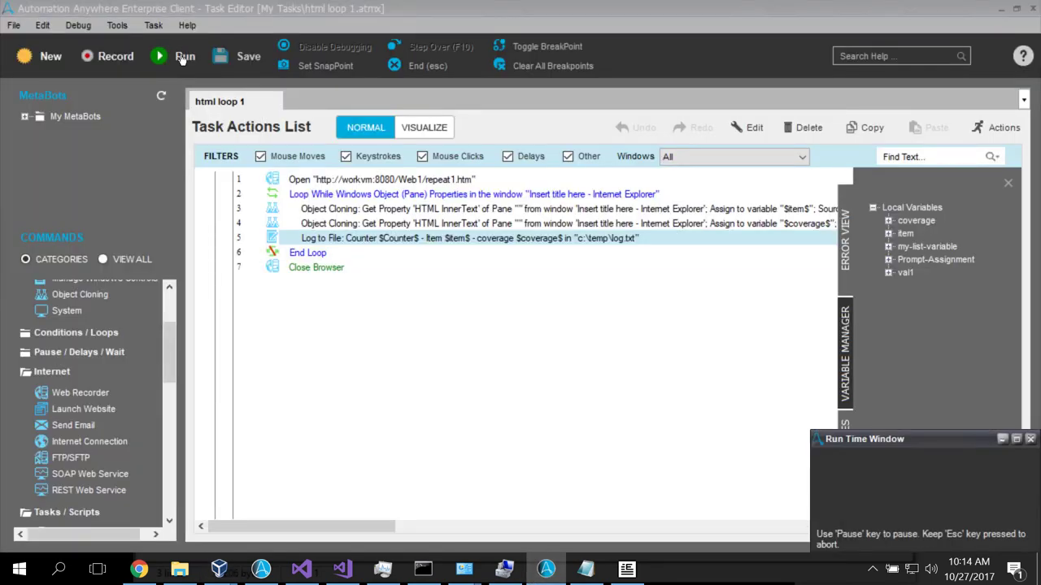
click(185, 55)
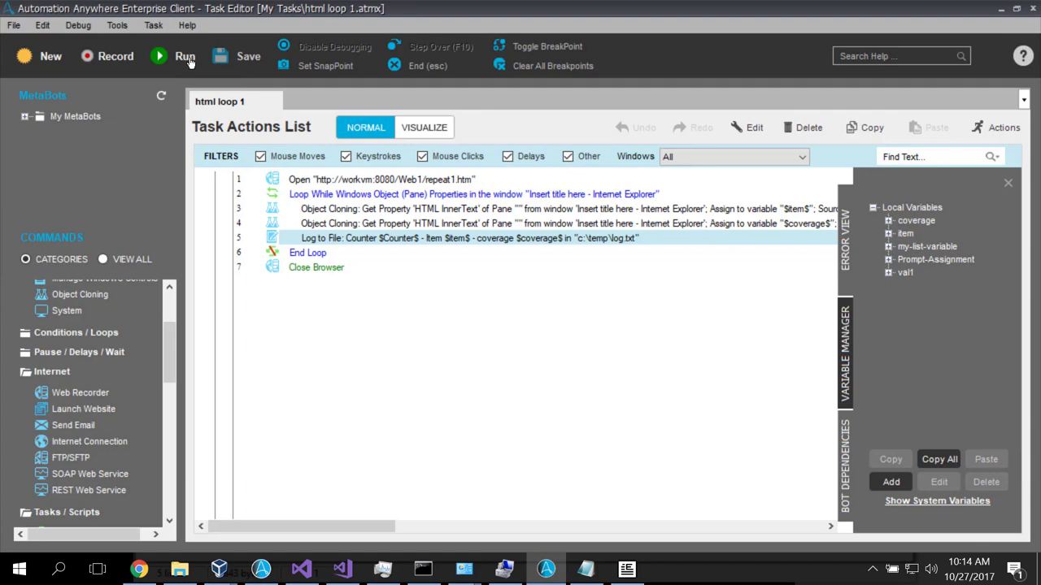
click(185, 55)
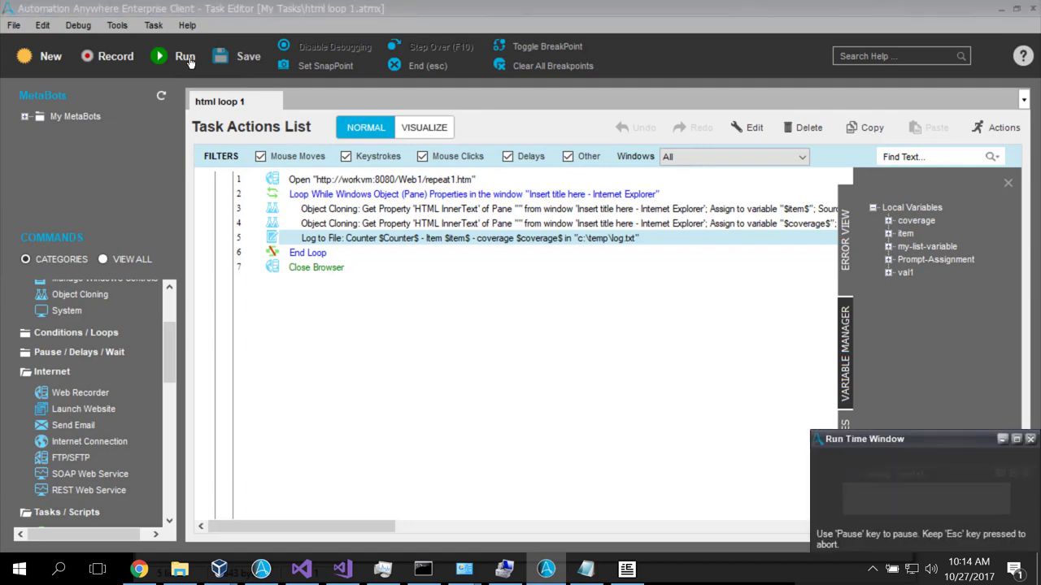
click(186, 55)
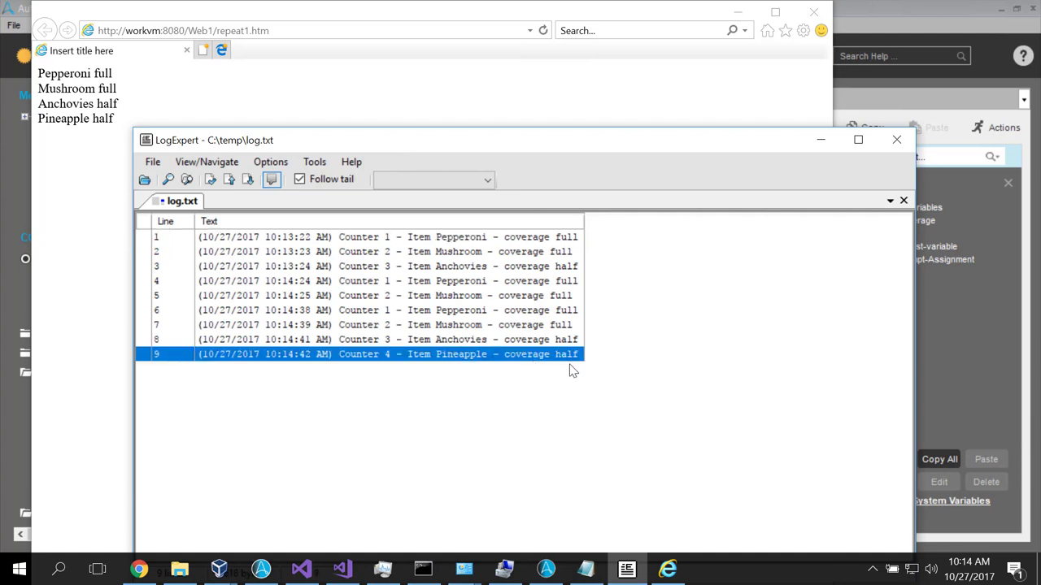
mouse_move(826, 183)
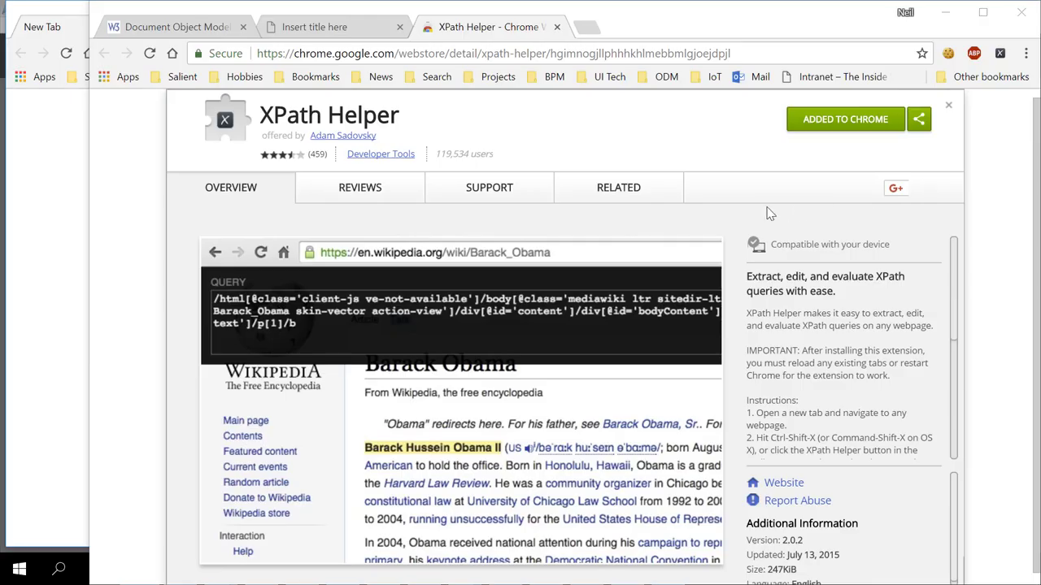
mouse_move(442, 123)
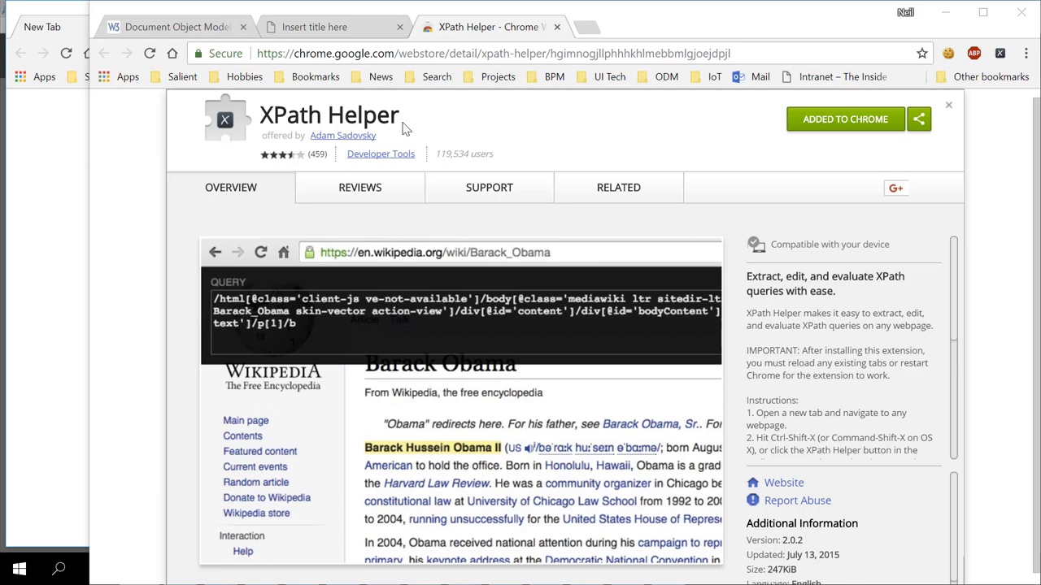
mouse_move(740, 142)
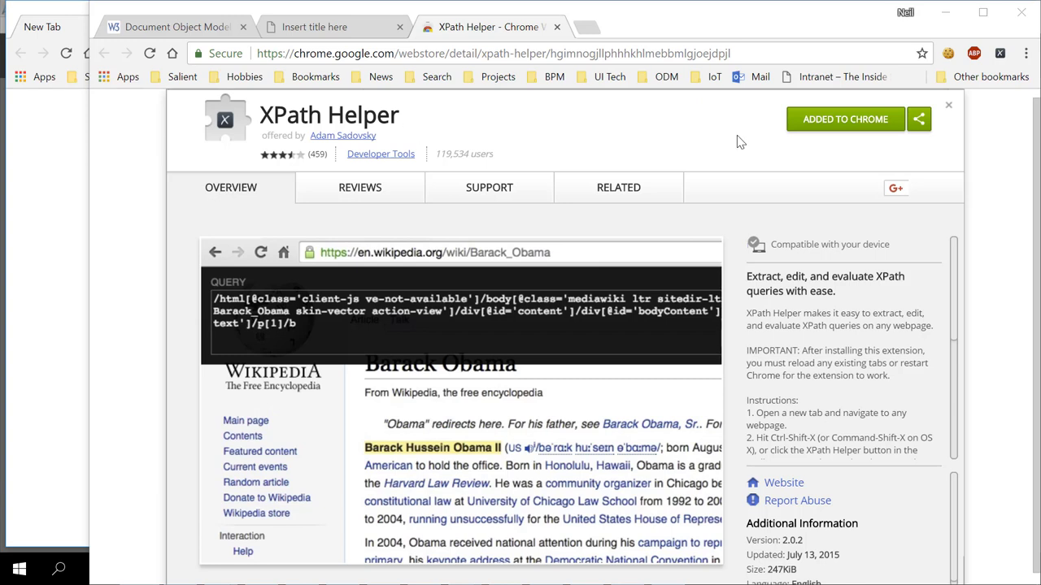
mouse_move(1001, 51)
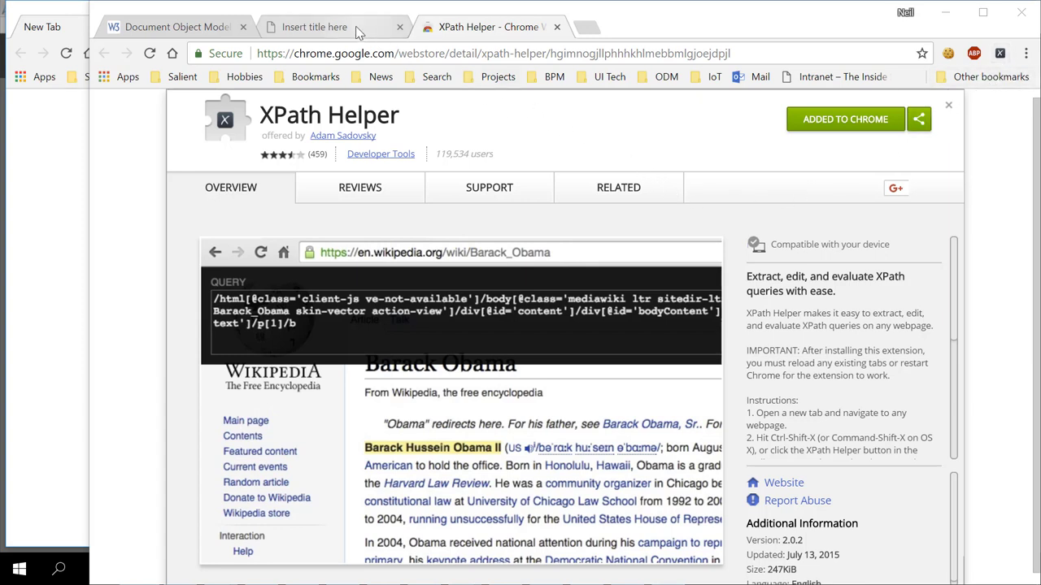
Switch from the XPath Helper store page to the repeat1.htm tab listing four items
click(322, 26)
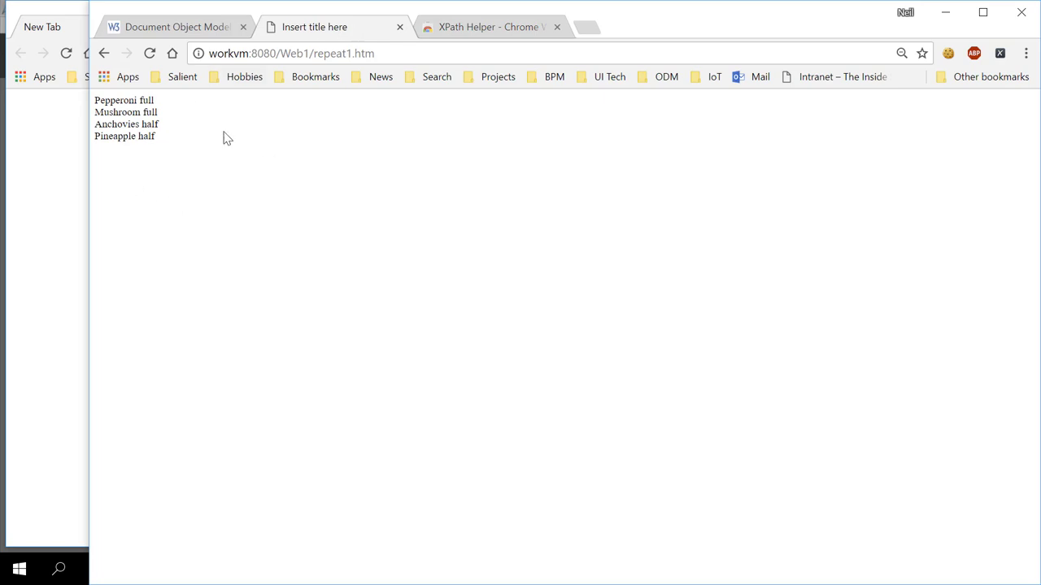
mouse_move(999, 52)
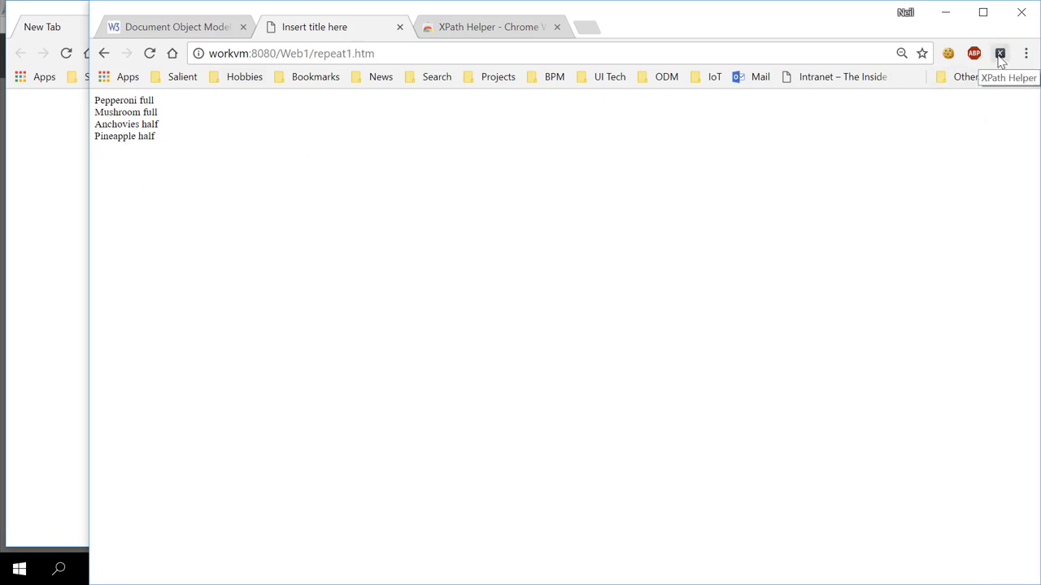
Read the XPaths of the Anchovies, Mushroom and Pineapple rows and items in the XPath Helper console
click(999, 52)
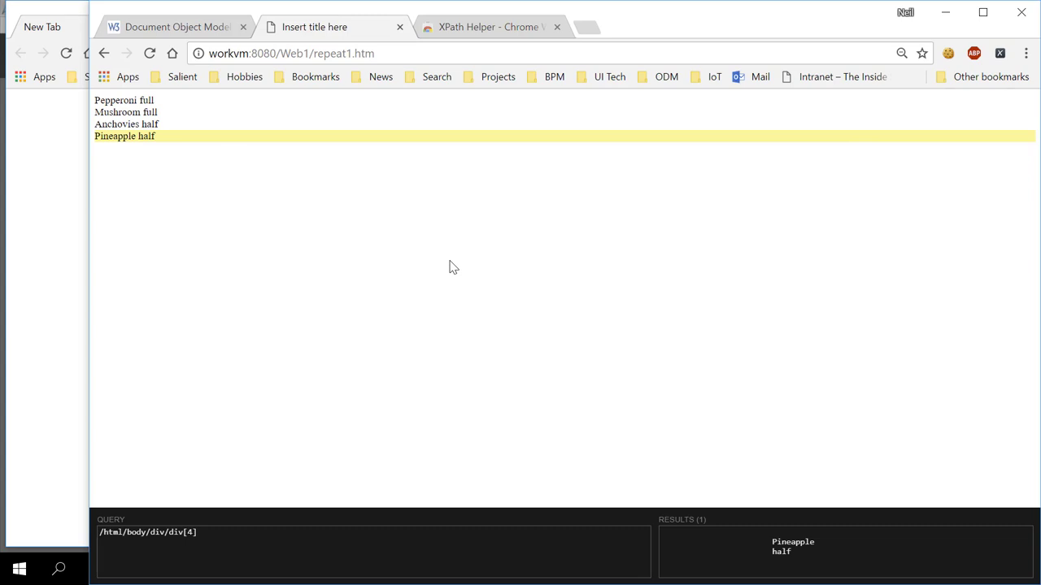
click(118, 123)
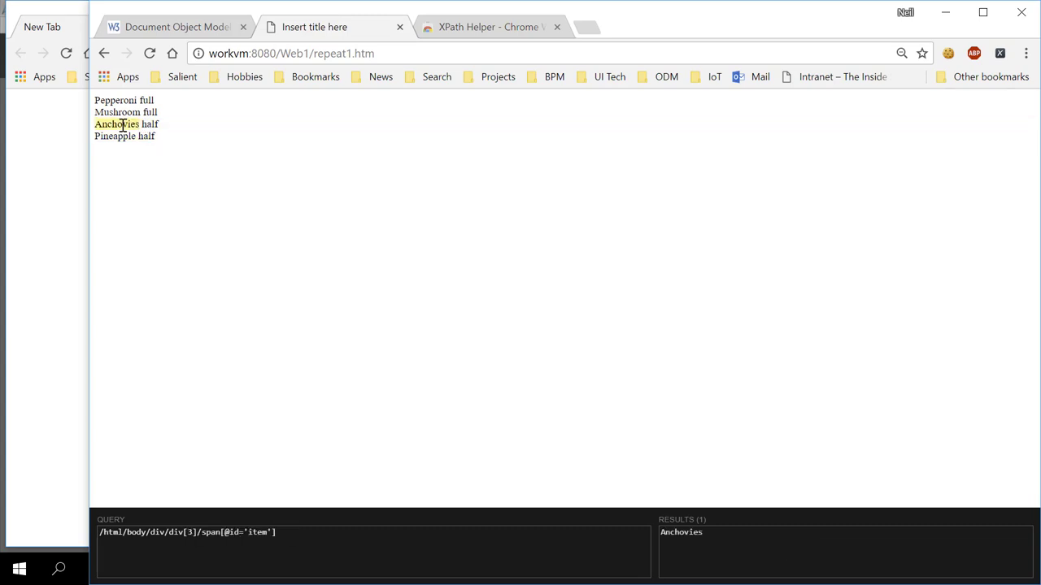
click(125, 112)
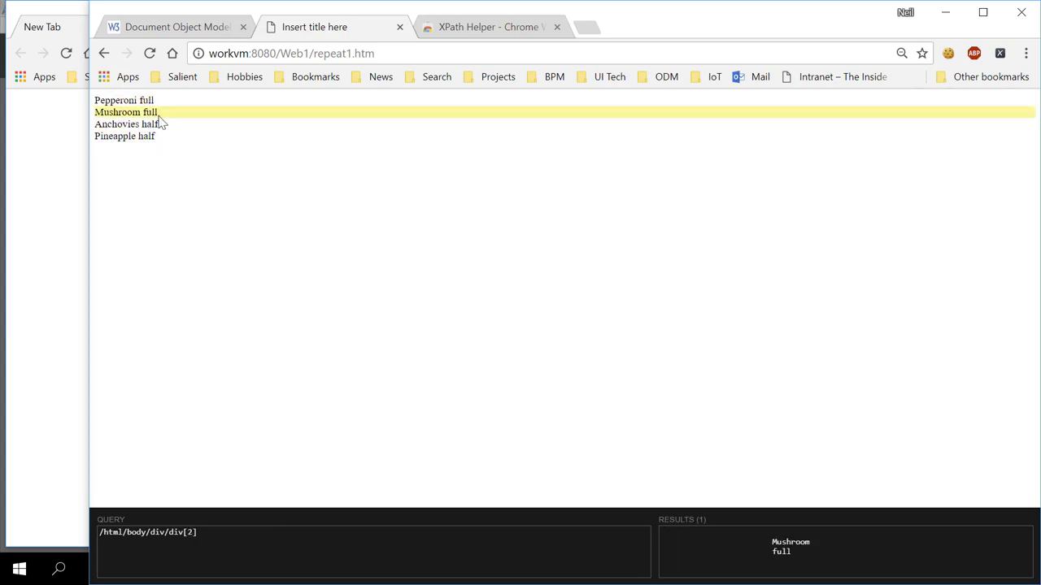
click(114, 136)
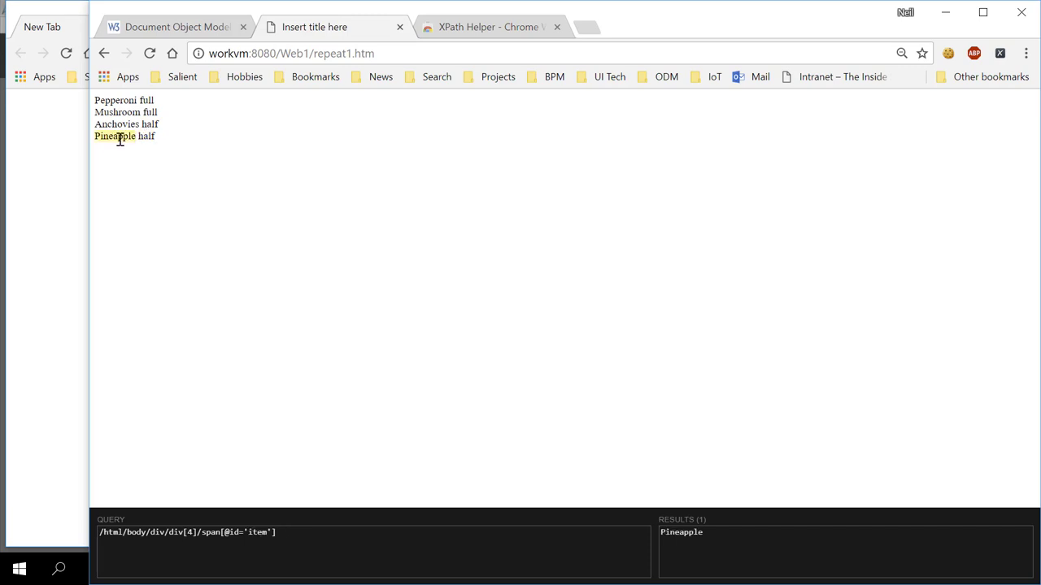
click(117, 110)
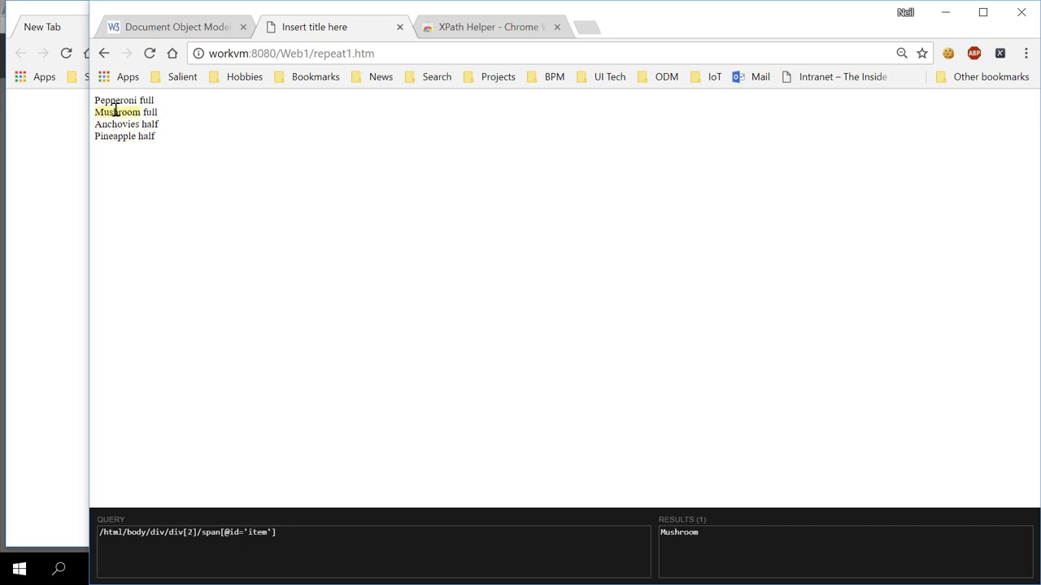
click(147, 136)
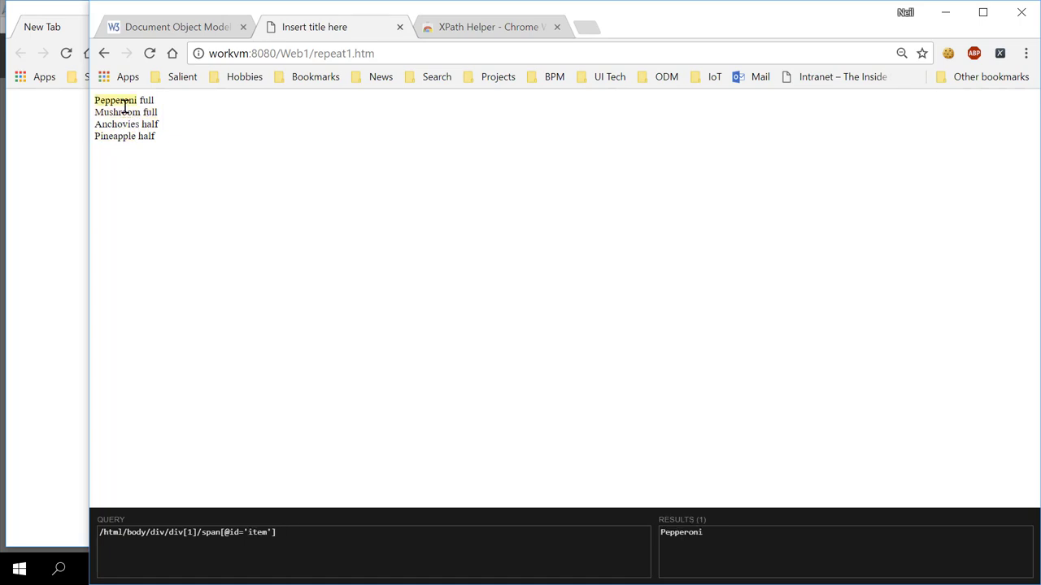
click(146, 137)
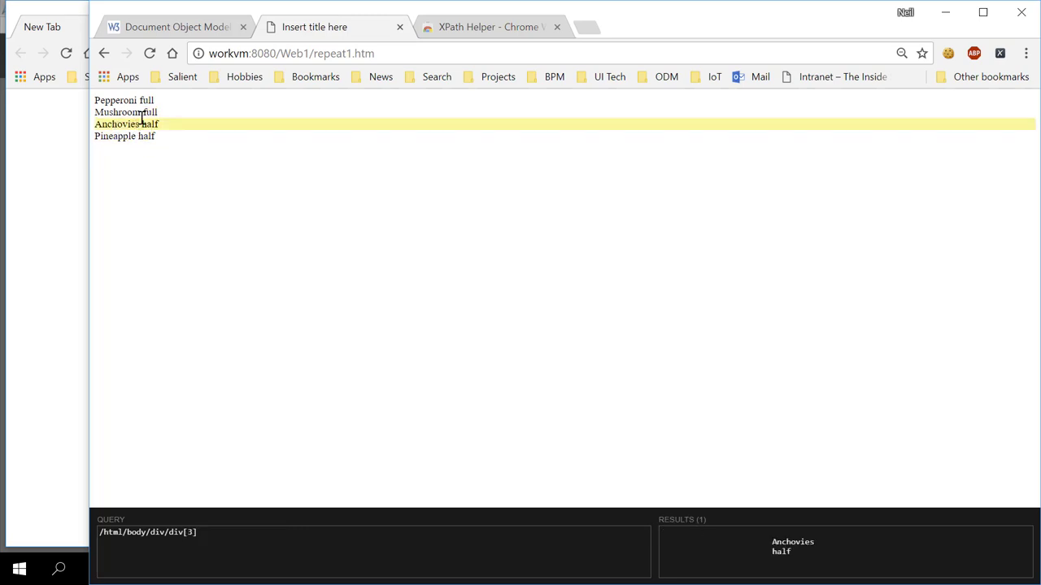
click(114, 101)
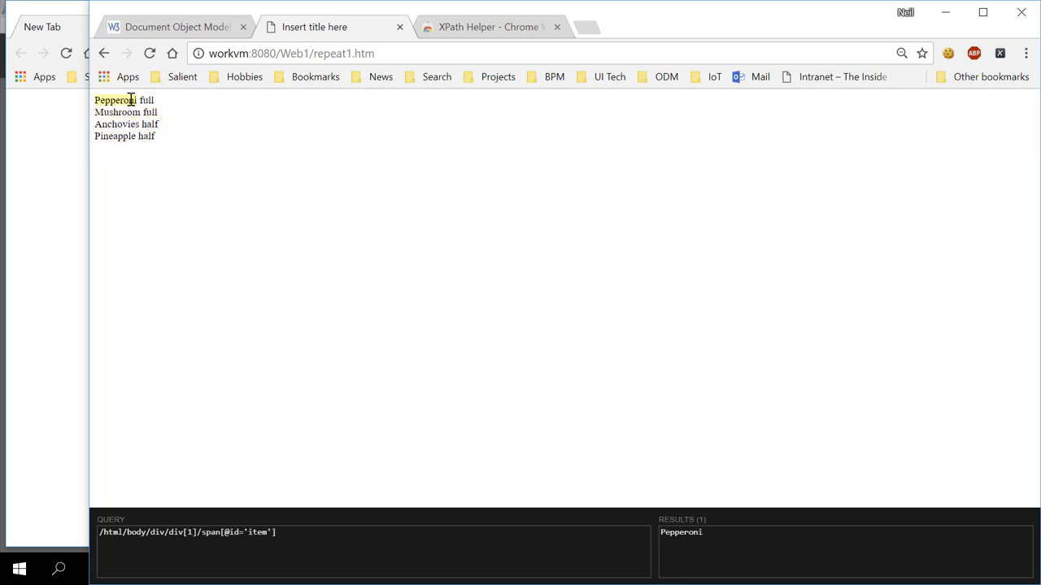
click(117, 112)
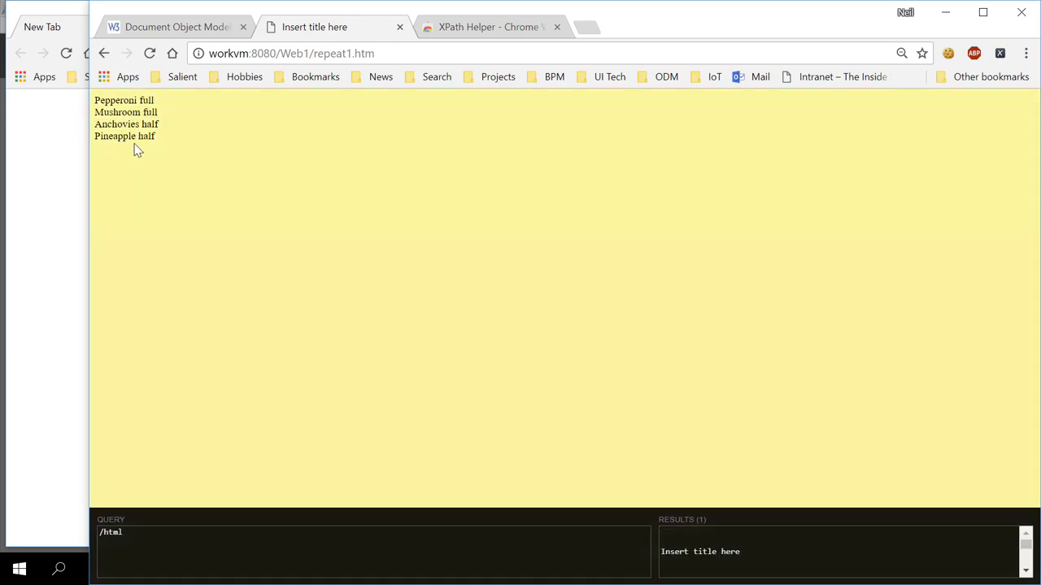
mouse_move(130, 212)
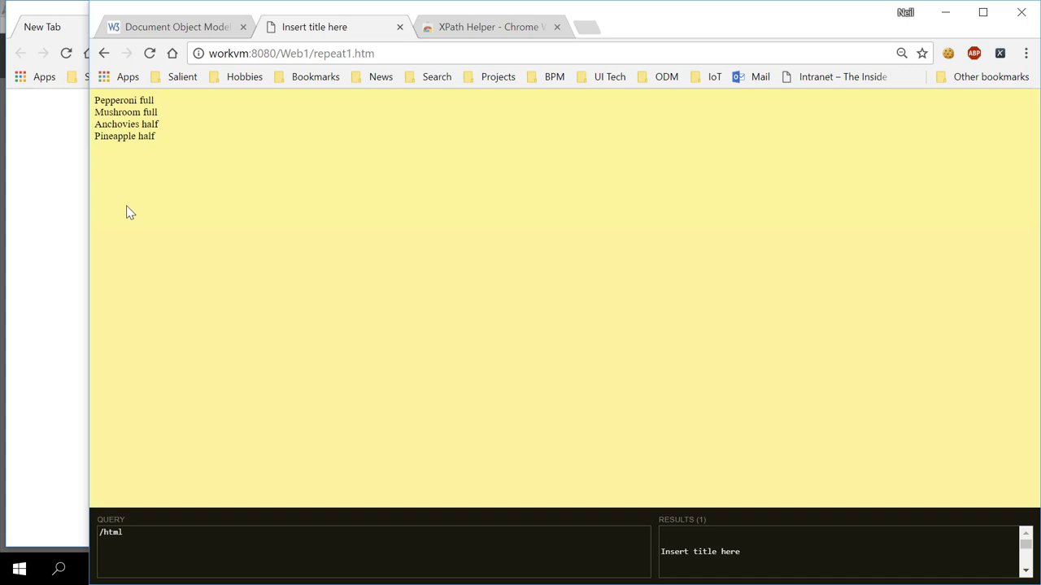
mouse_move(143, 151)
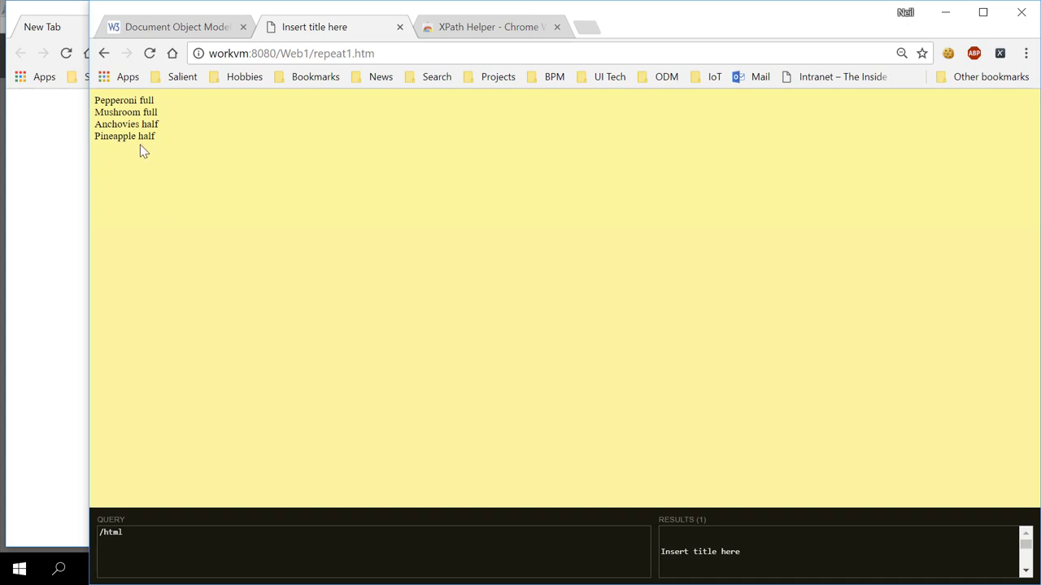
click(117, 124)
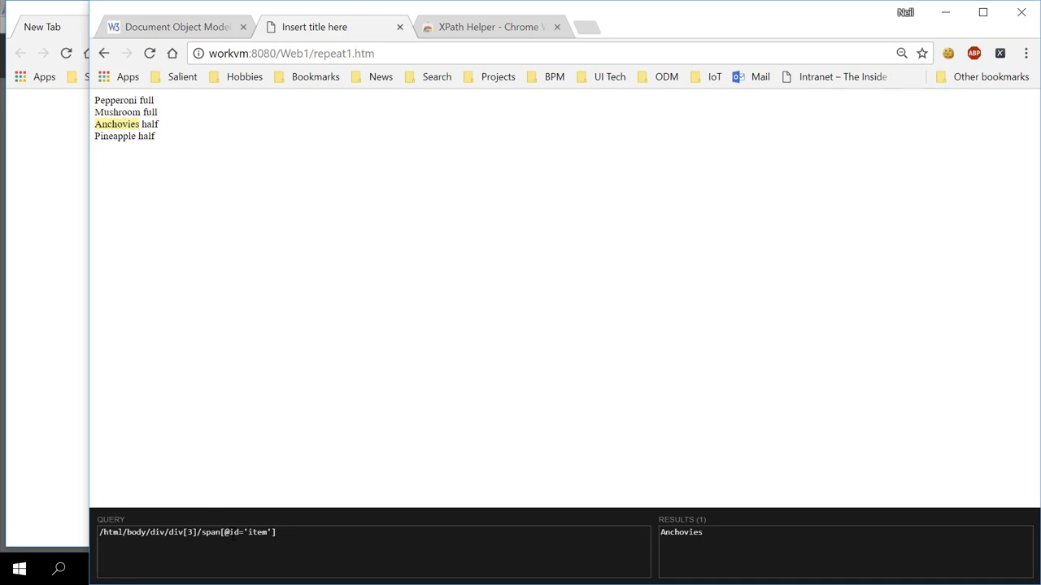
mouse_move(69, 479)
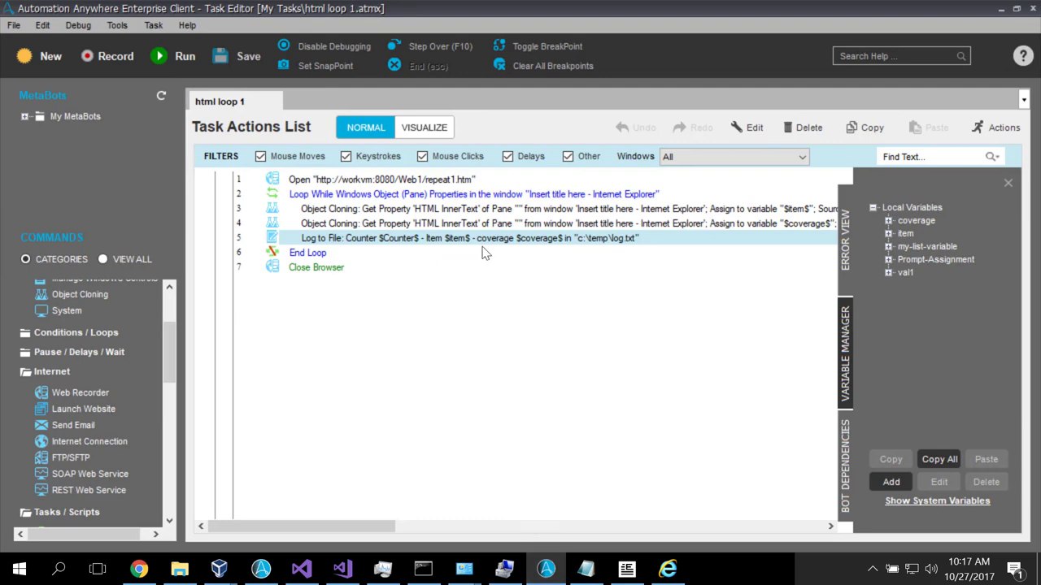
Bring up the Loop While command's object properties showing the Counter-based DOMXPath criterion
click(485, 194)
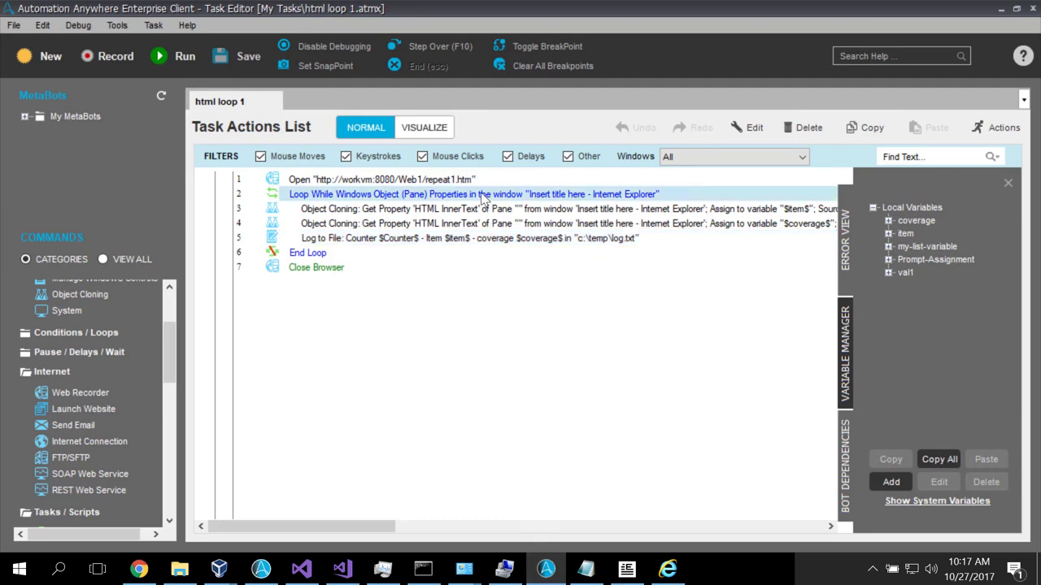
double_click(475, 194)
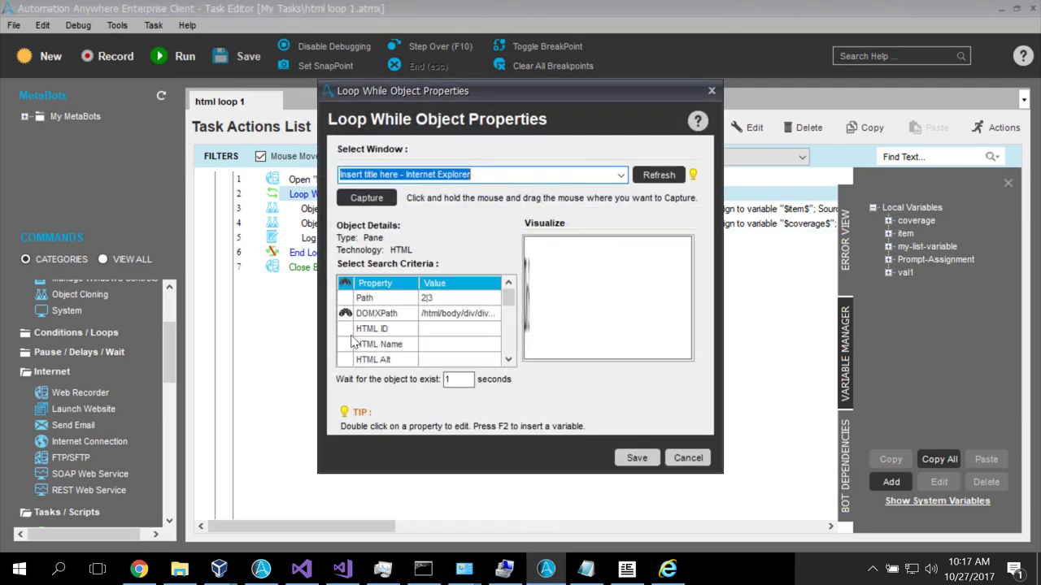